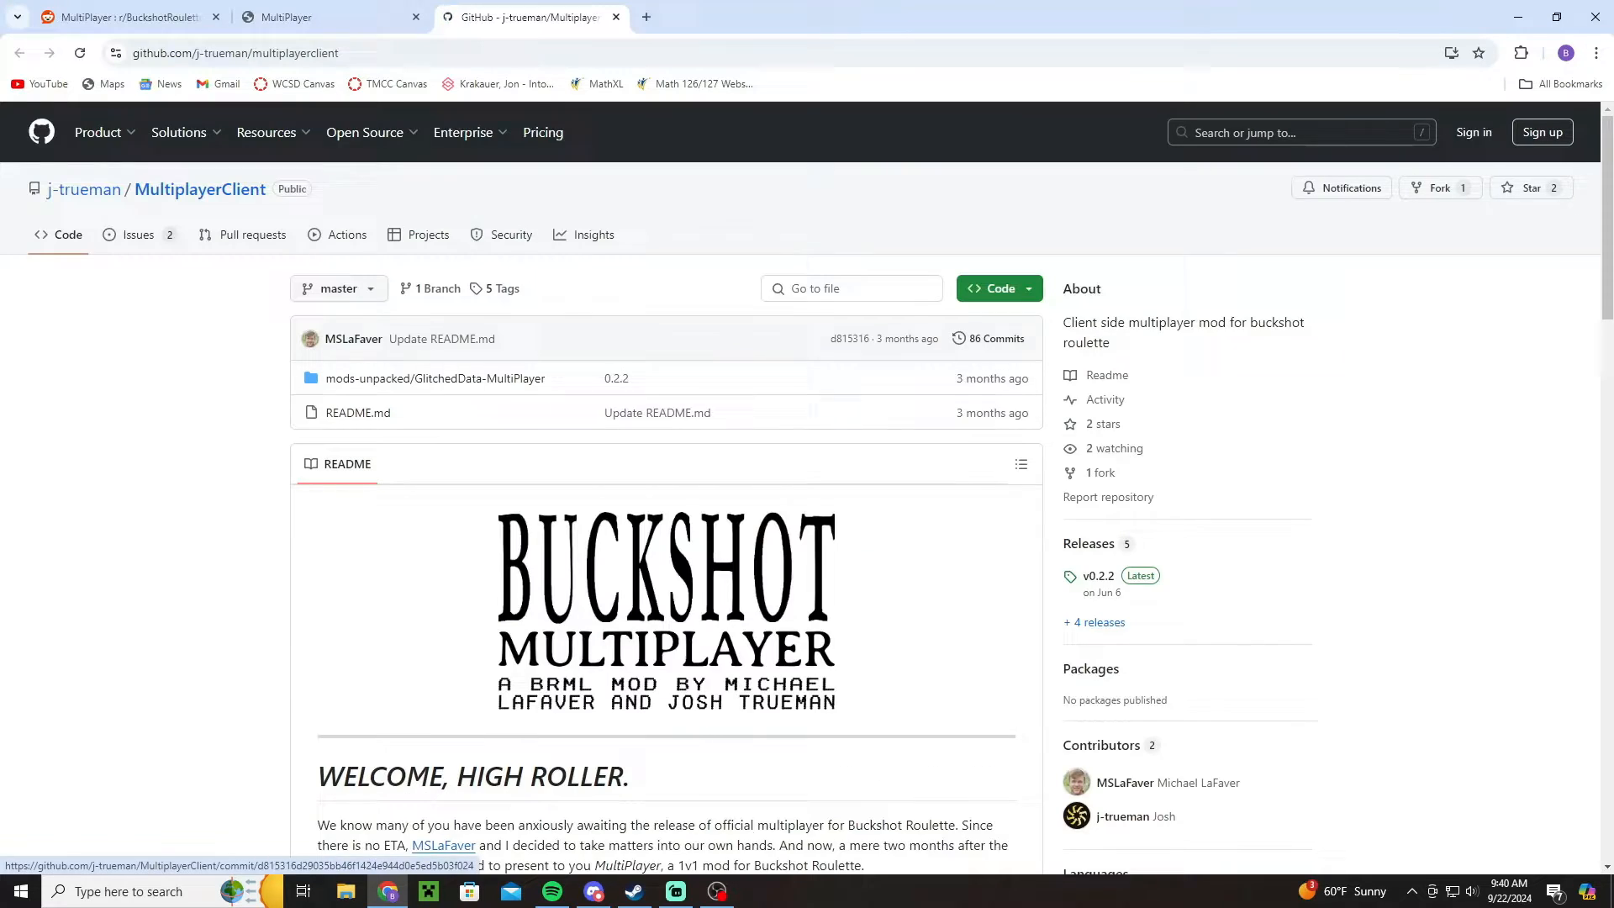
# Open the BRML V2.0.3 release page from the README link.
pyautogui.scroll(-3)
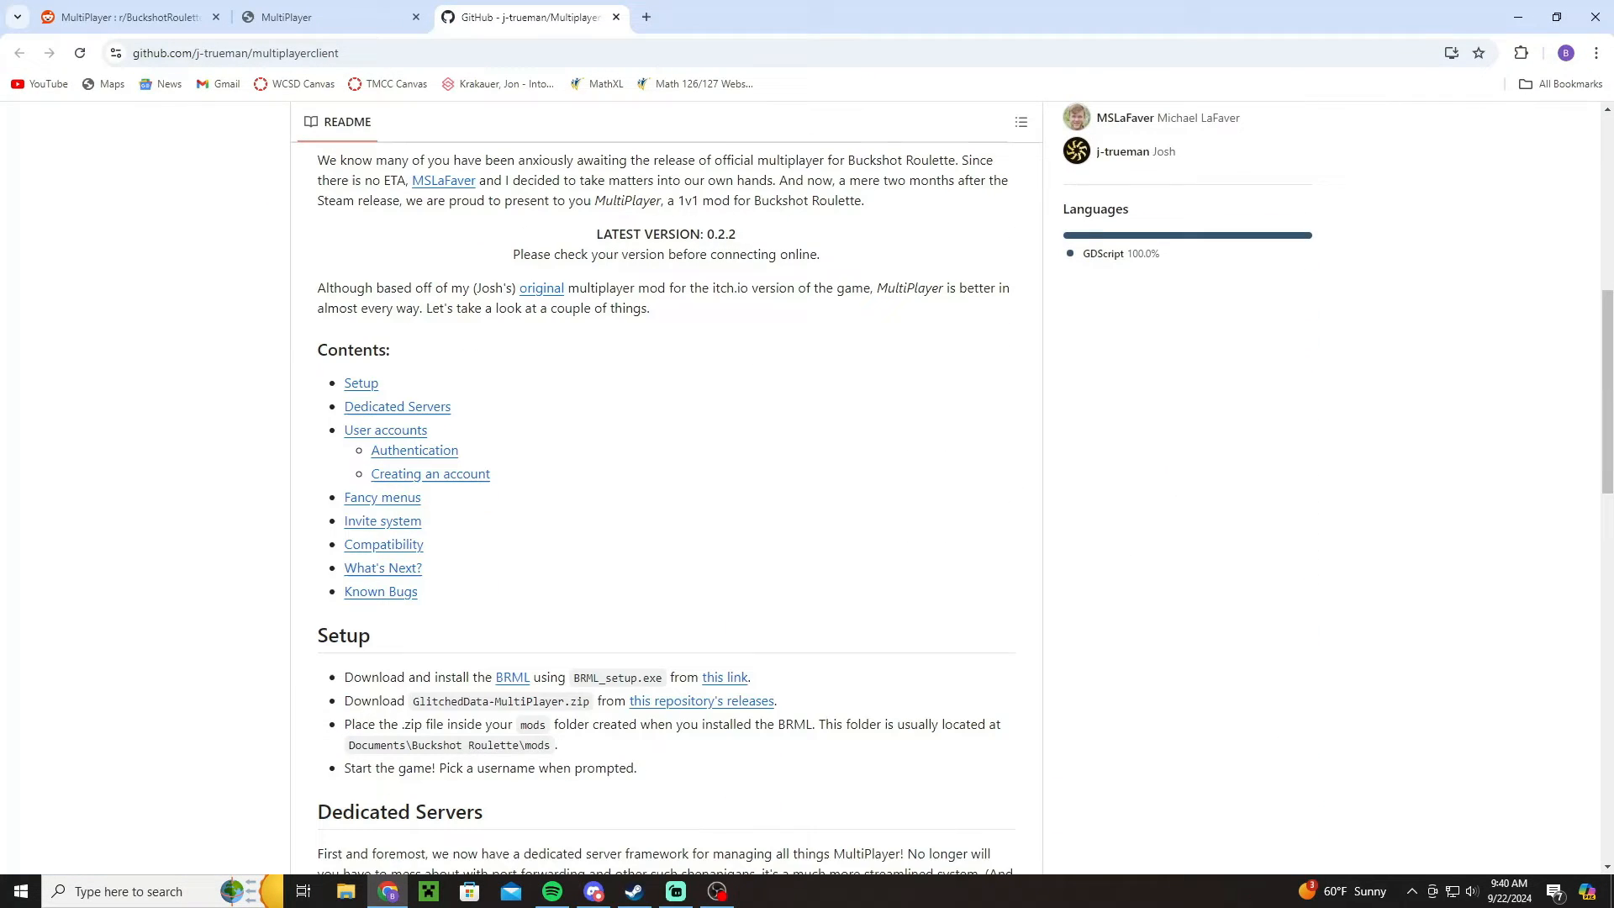
pyautogui.scroll(-3)
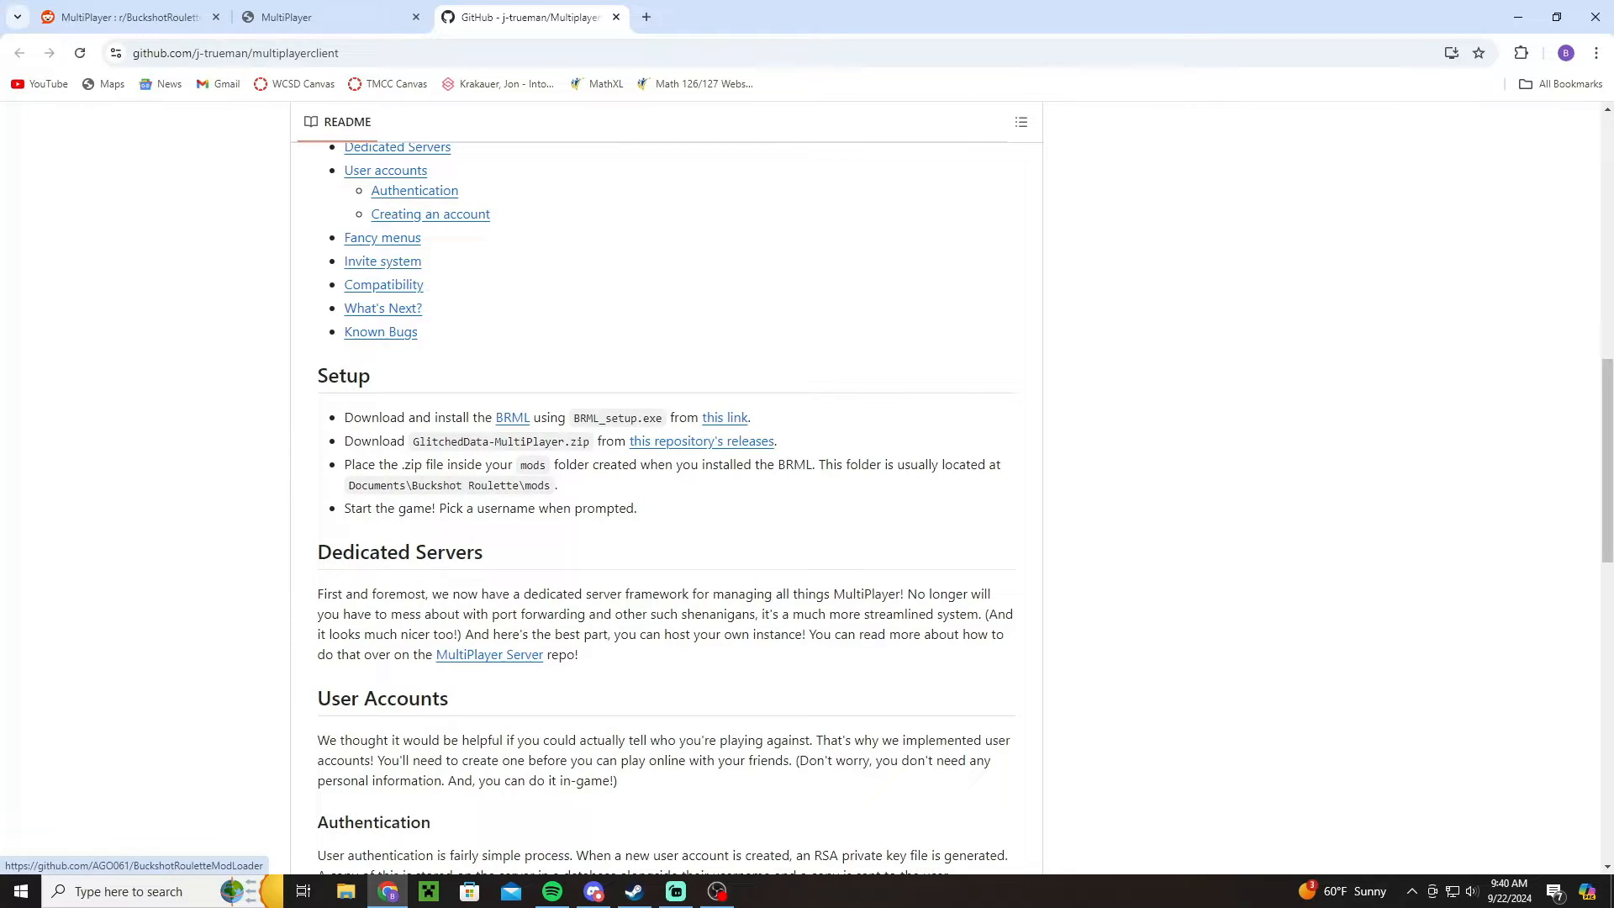
pyautogui.click(701, 440)
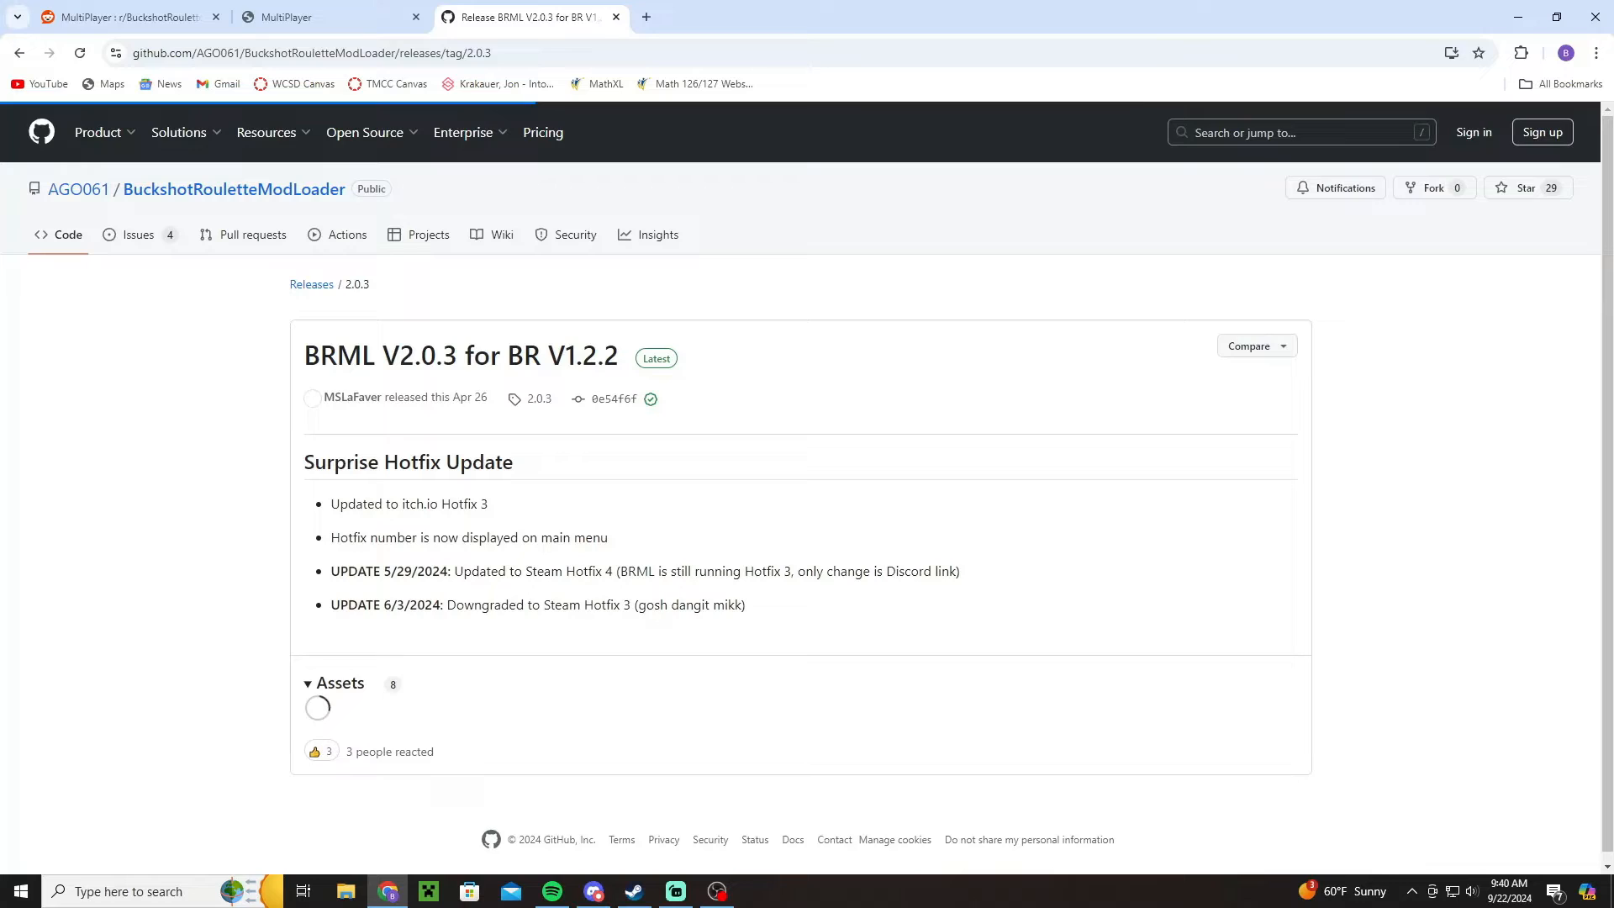
# Download BRML_setup.exe and run it past the Windows security warning.
pyautogui.scroll(-3)
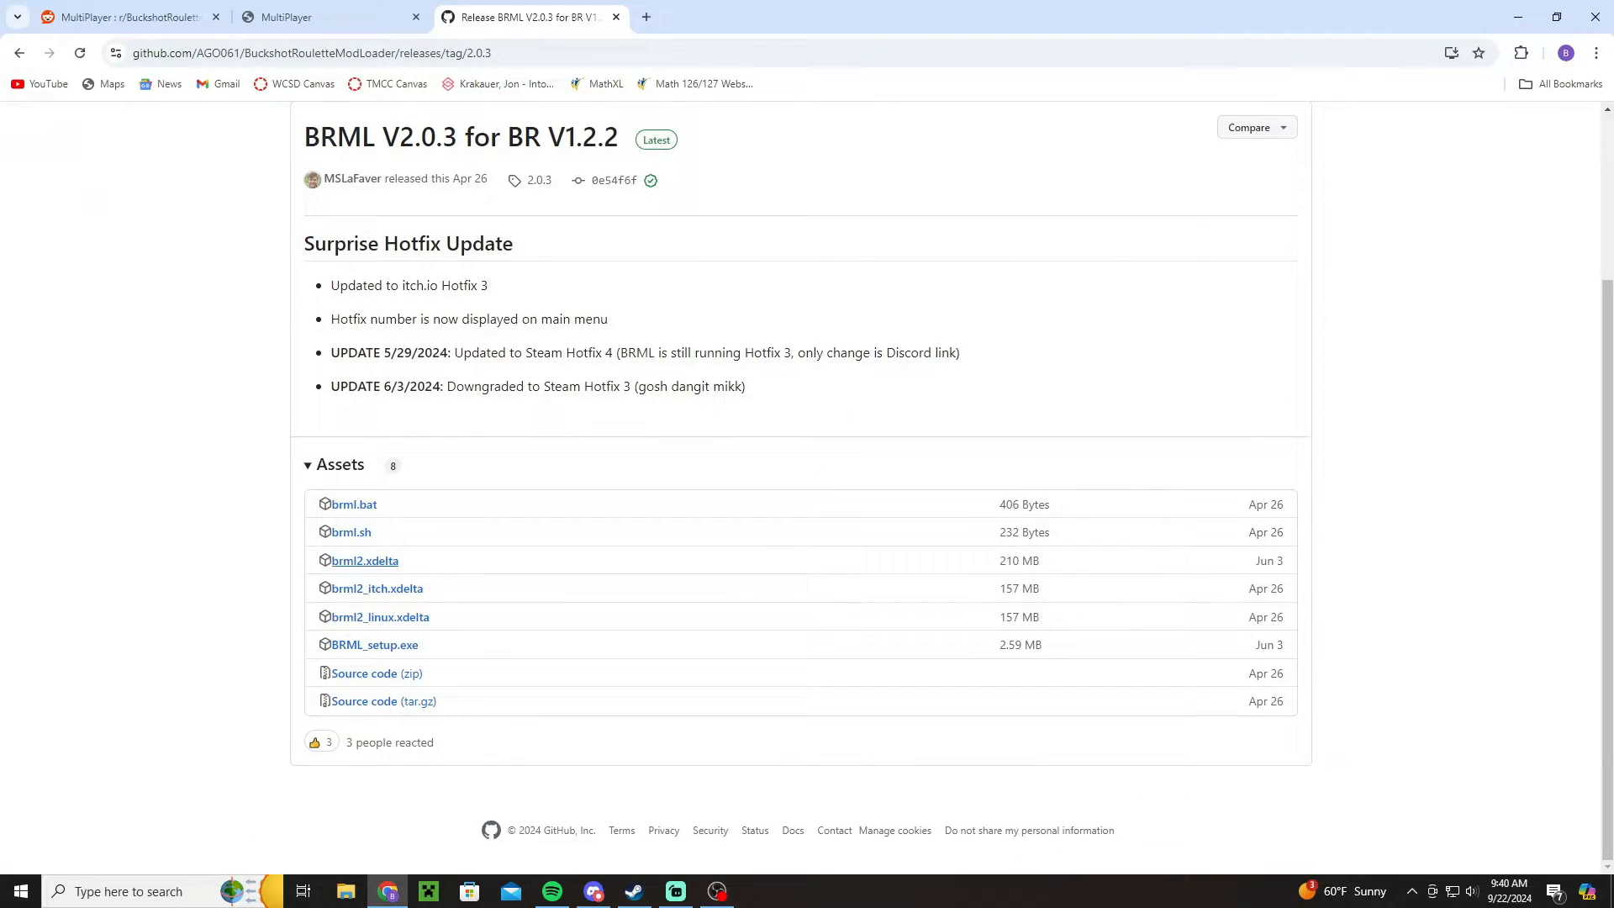
pyautogui.moveTo(375, 645)
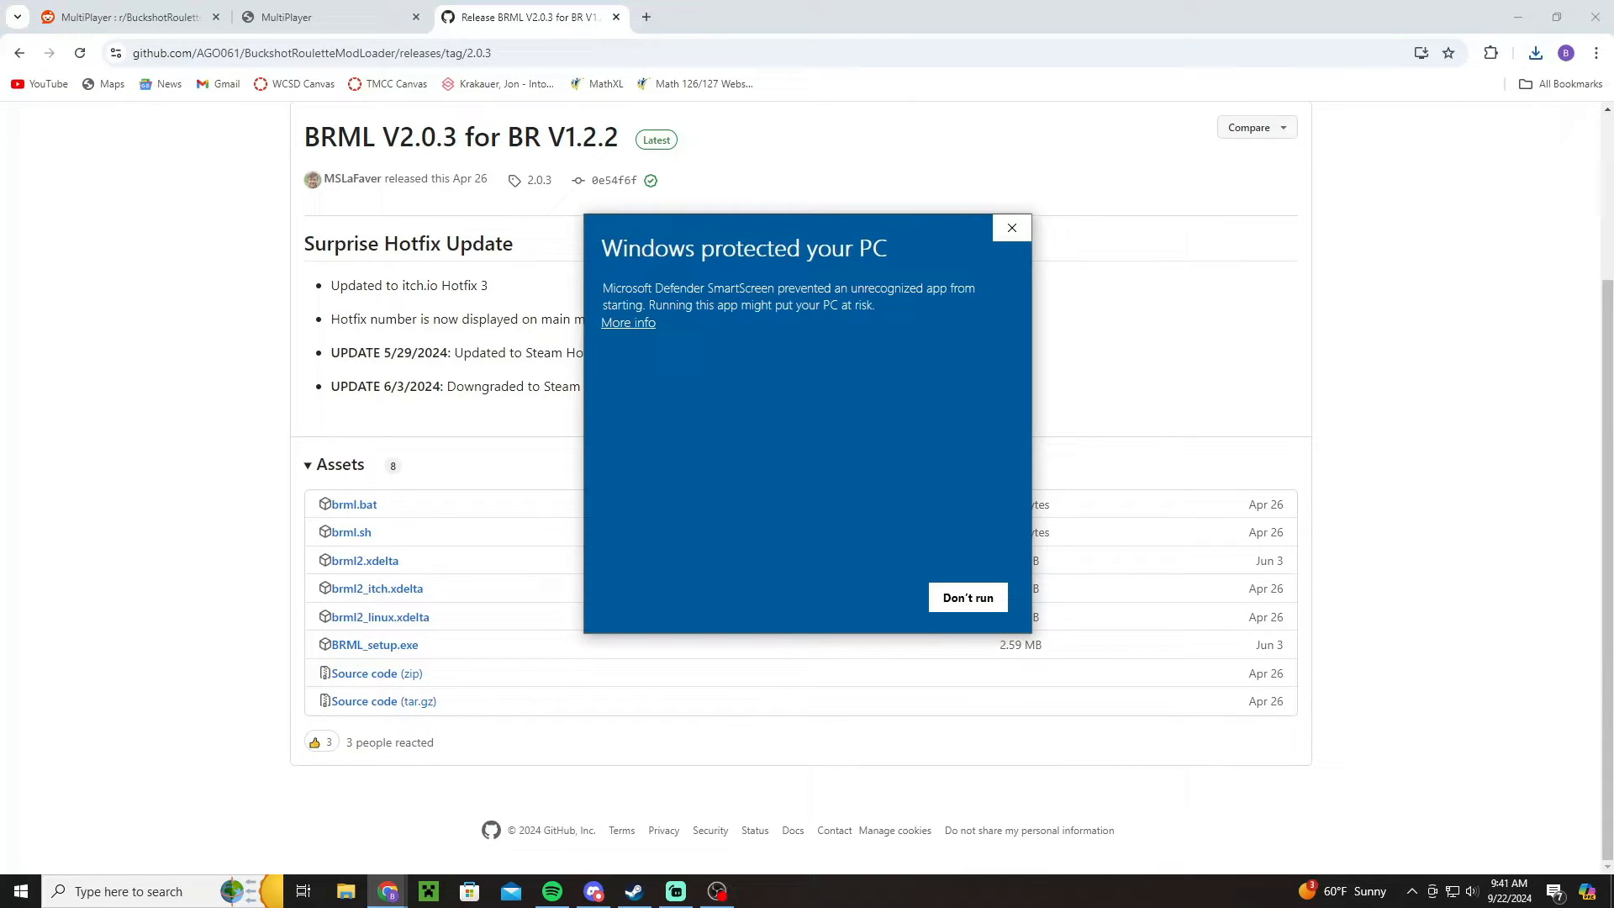
pyautogui.click(627, 322)
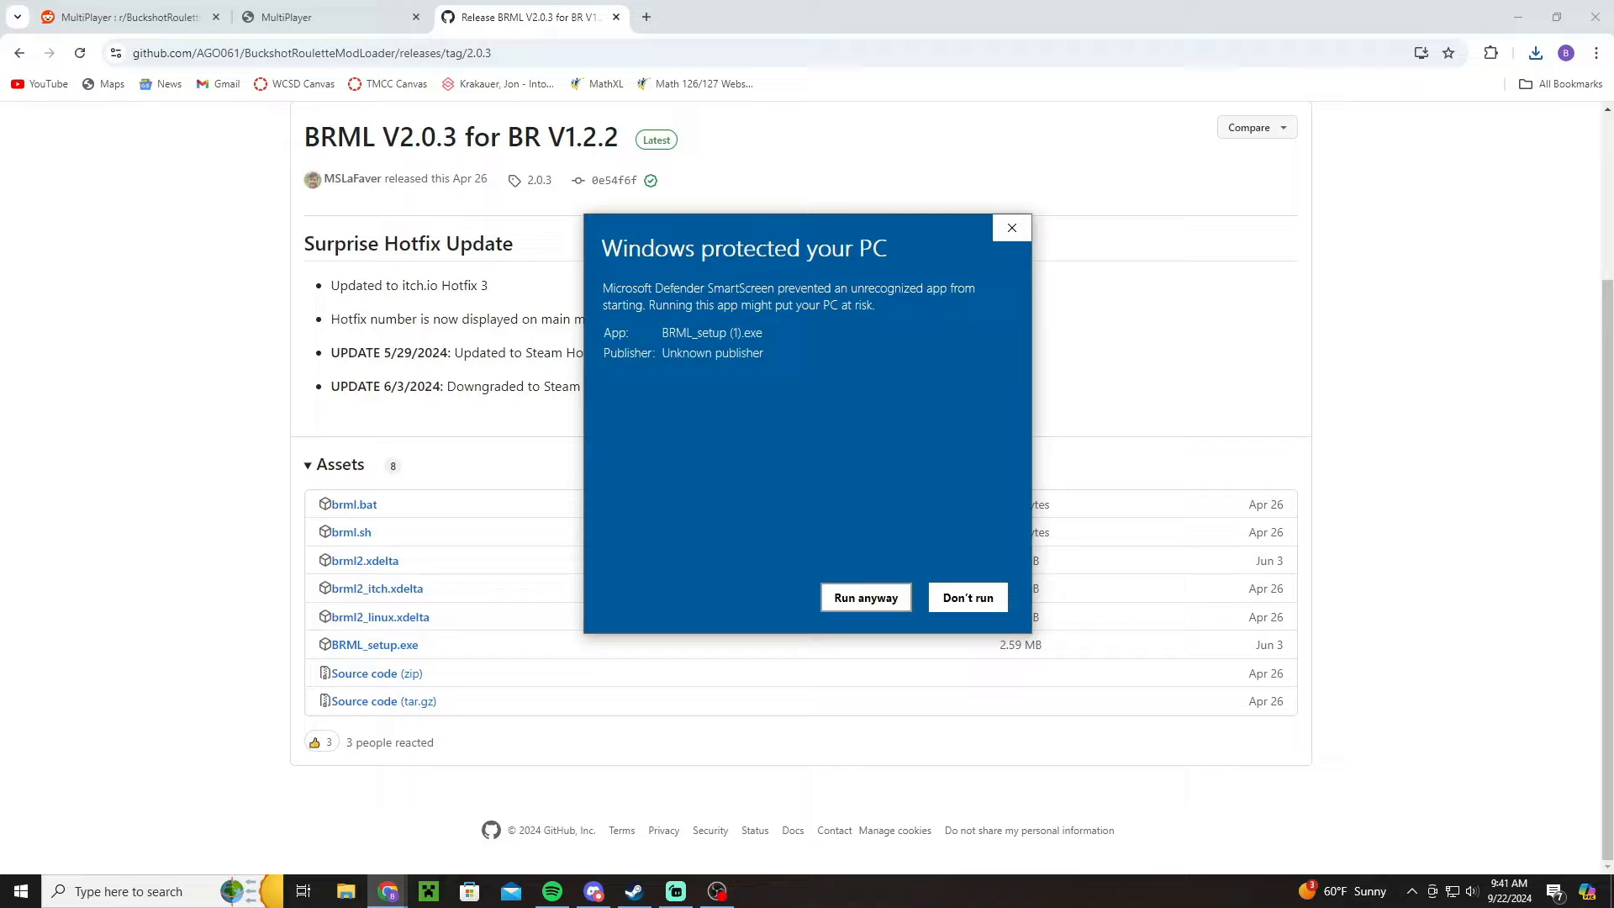
pyautogui.click(865, 597)
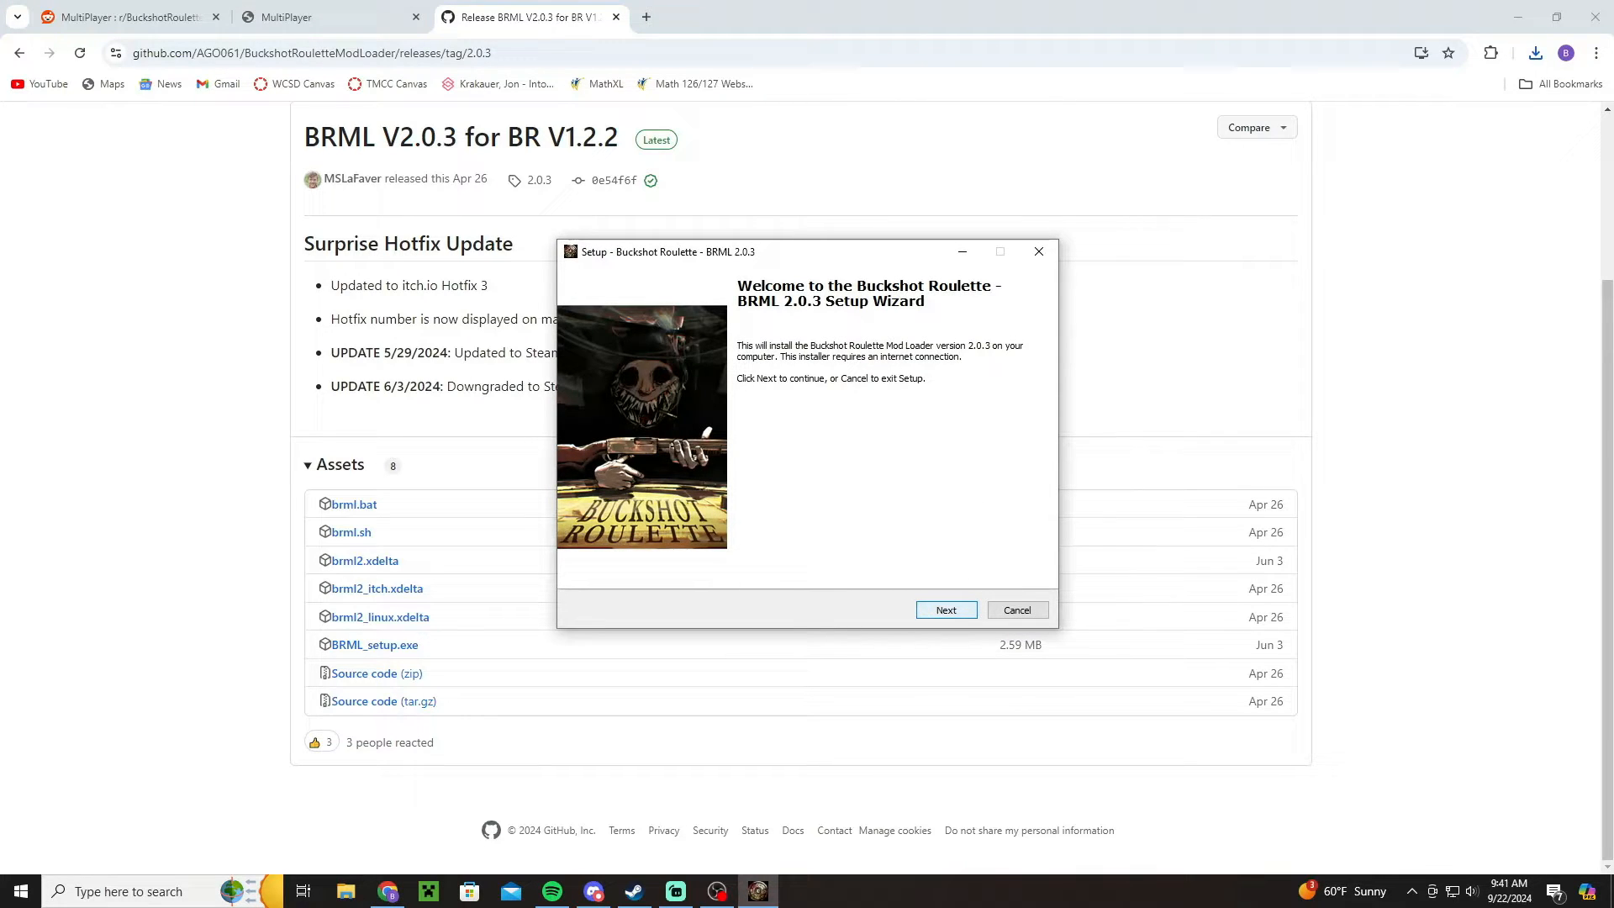
# Move past the welcome page, keep the Steam (Hotfix 3) edition, and accept the game path.
pyautogui.click(945, 610)
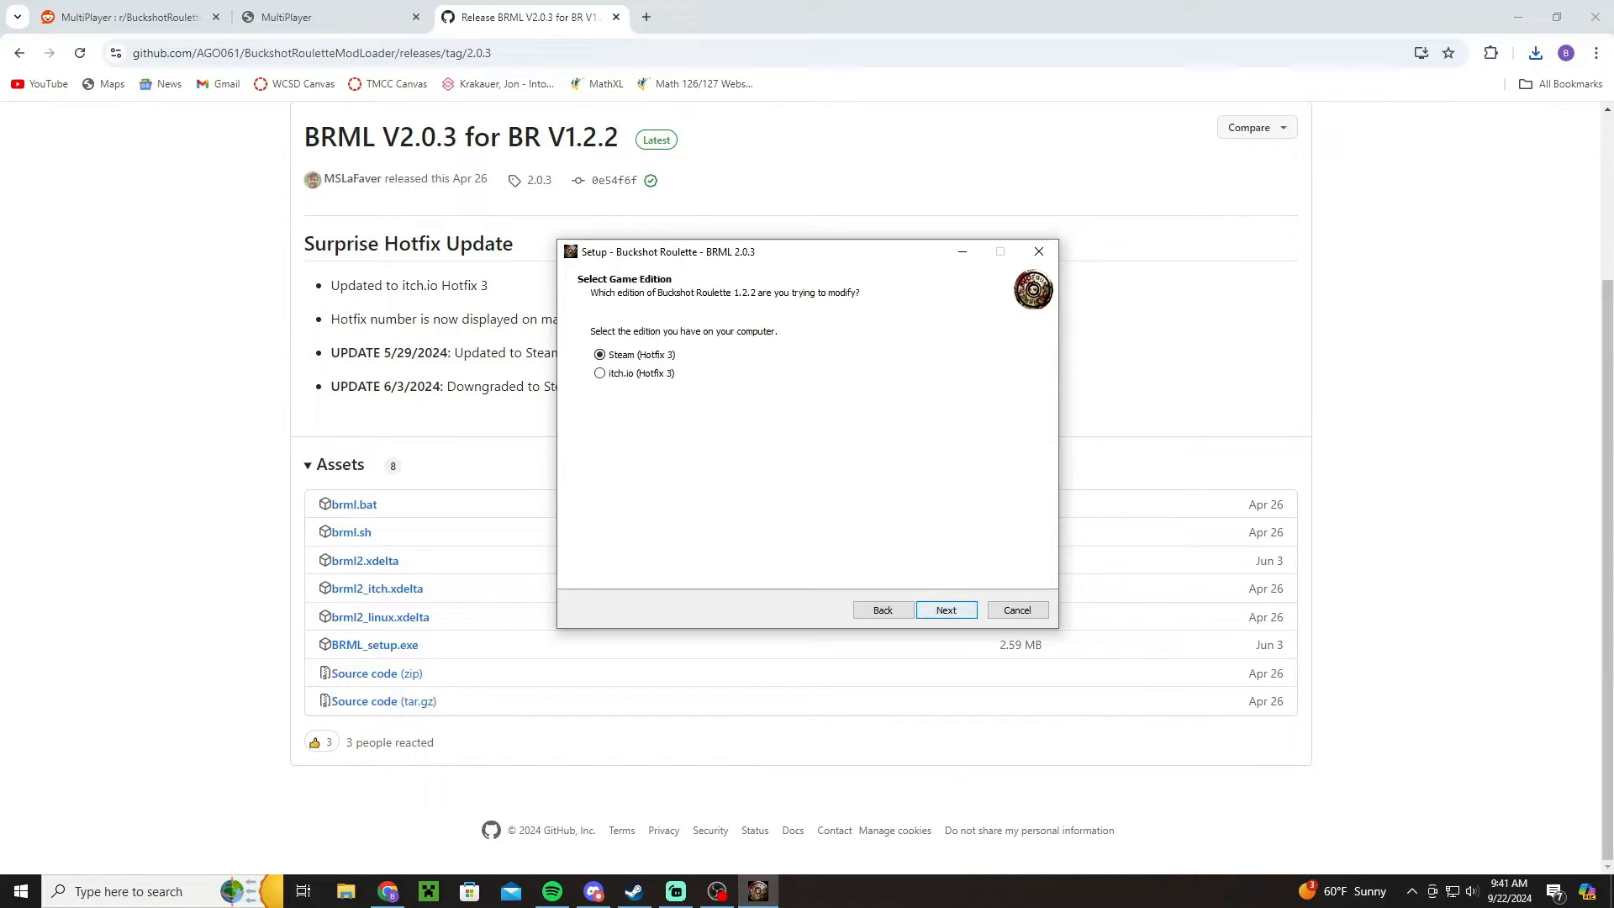
pyautogui.click(944, 609)
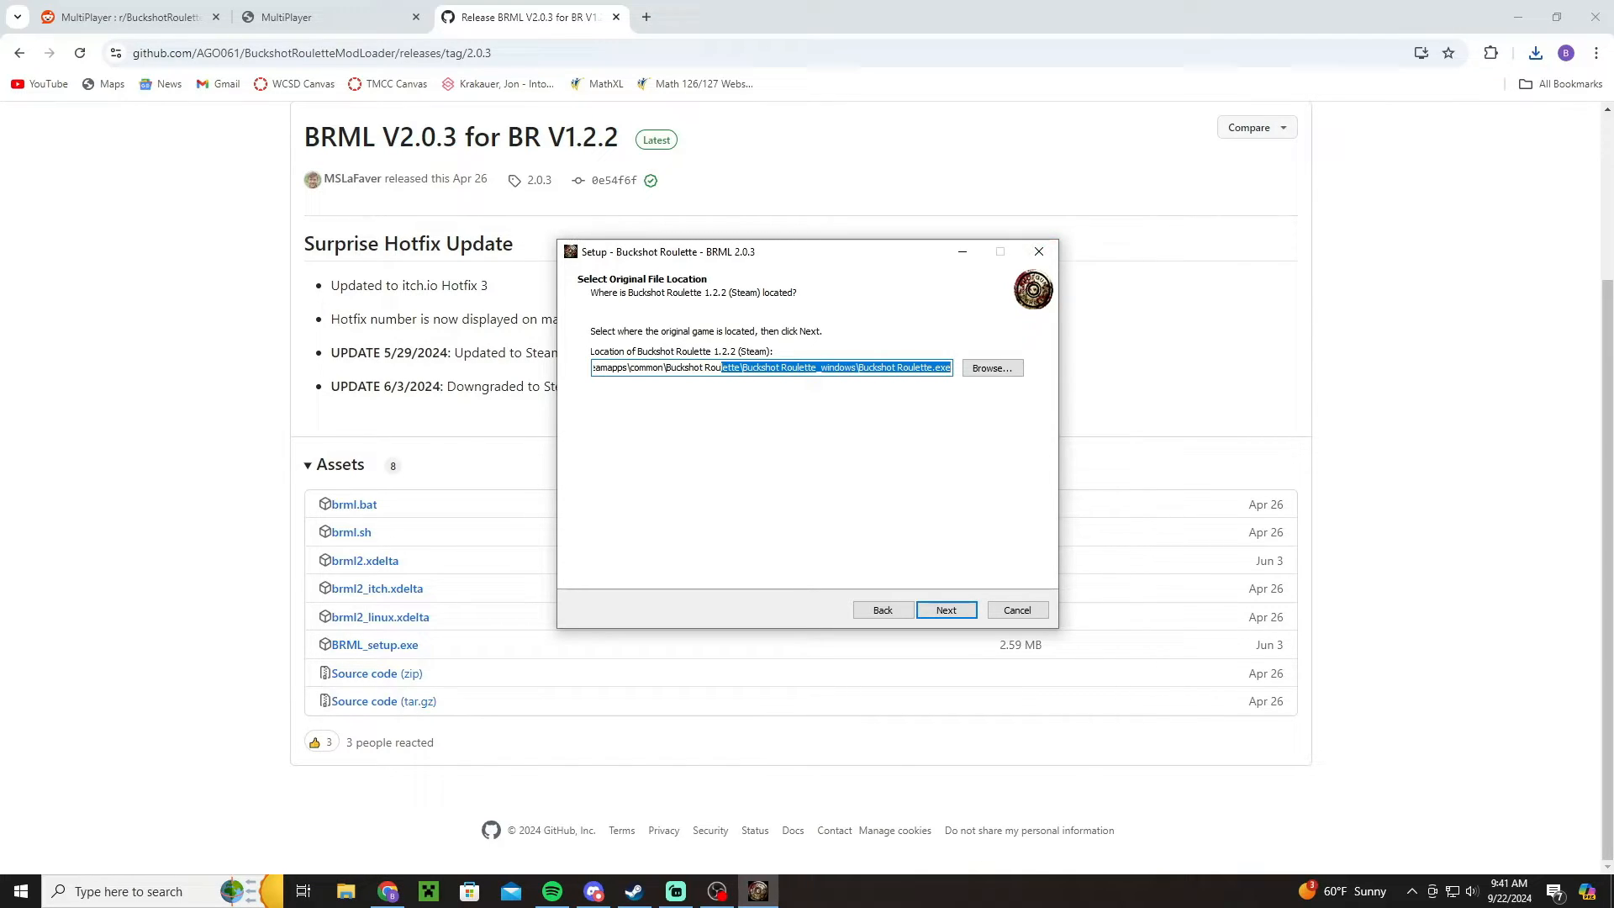
pyautogui.click(944, 609)
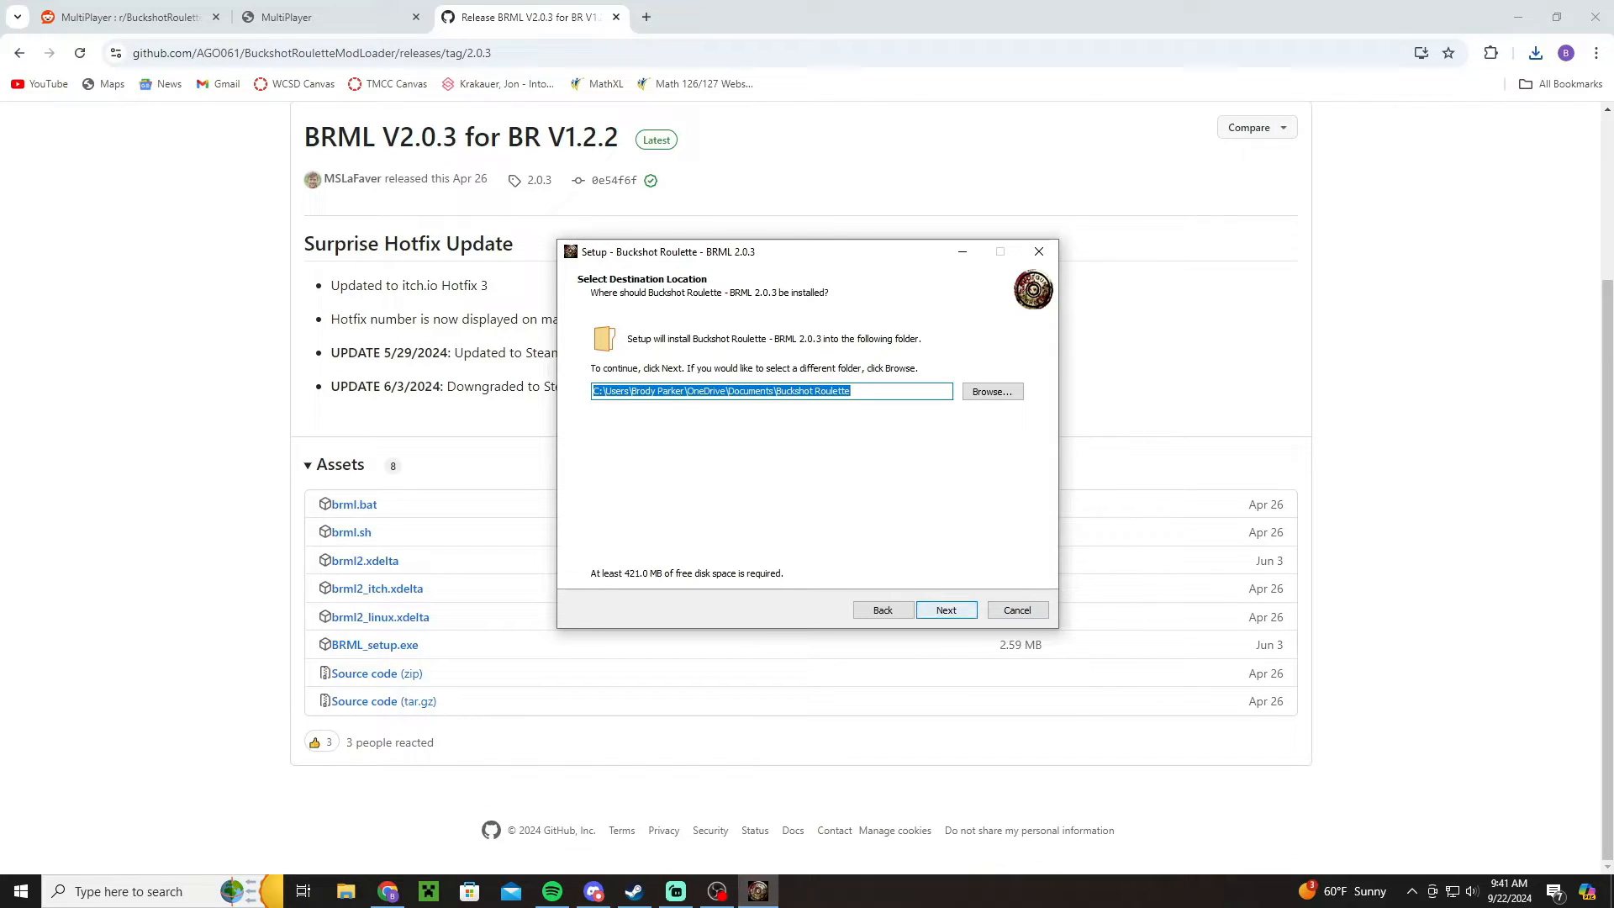
# Accept the default folder, confirm installing into the existing folder, and keep the desktop shortcut.
pyautogui.click(944, 609)
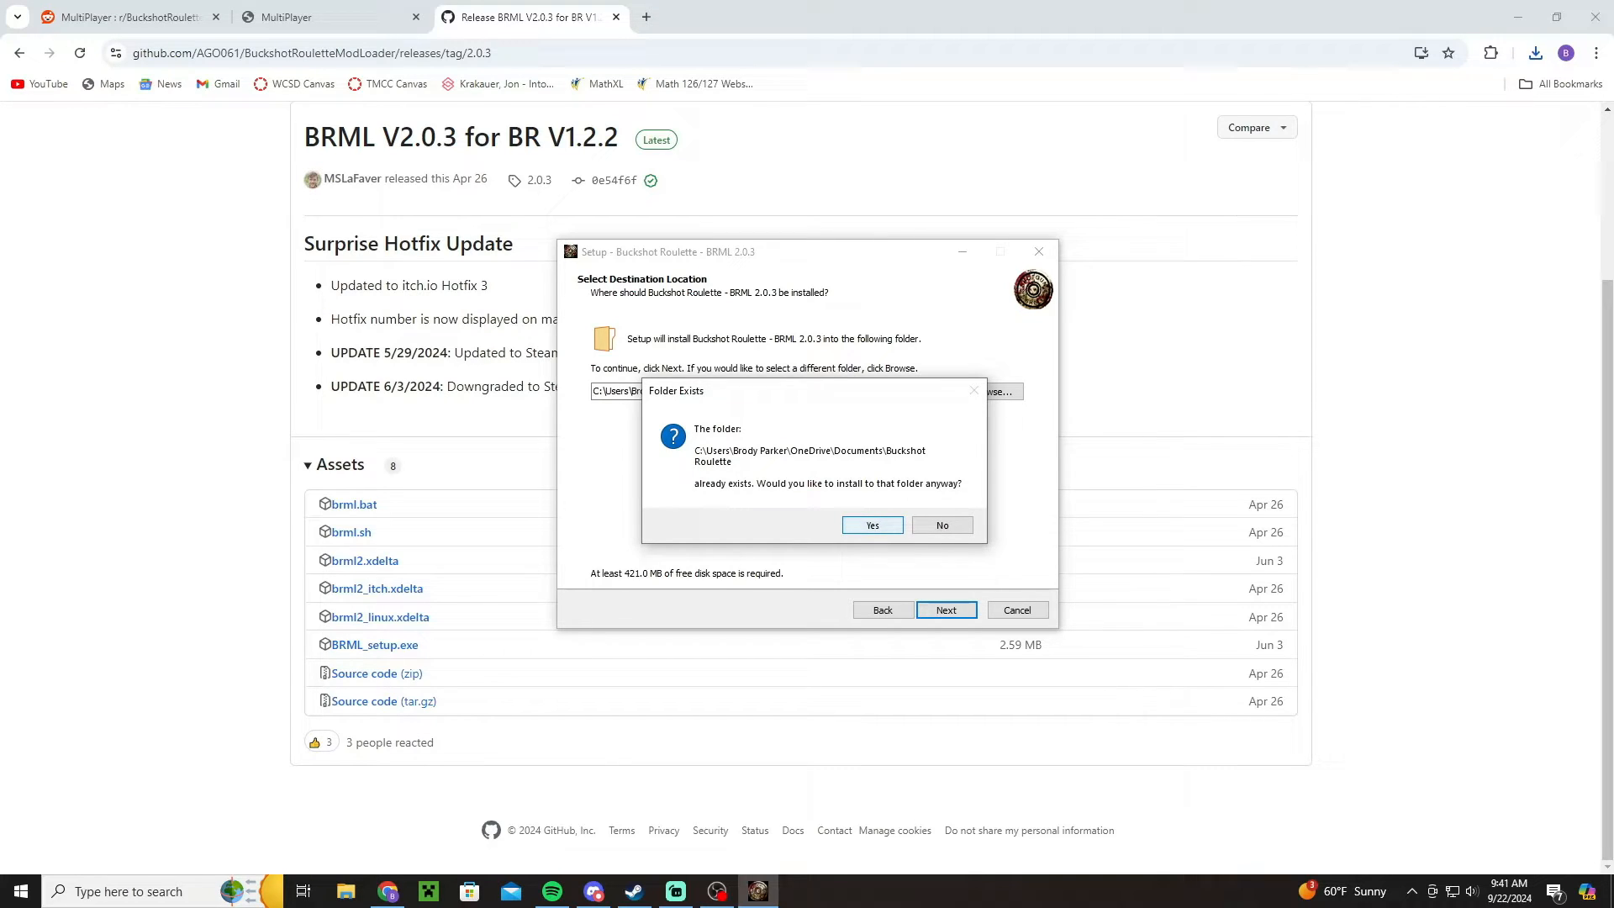
pyautogui.click(871, 525)
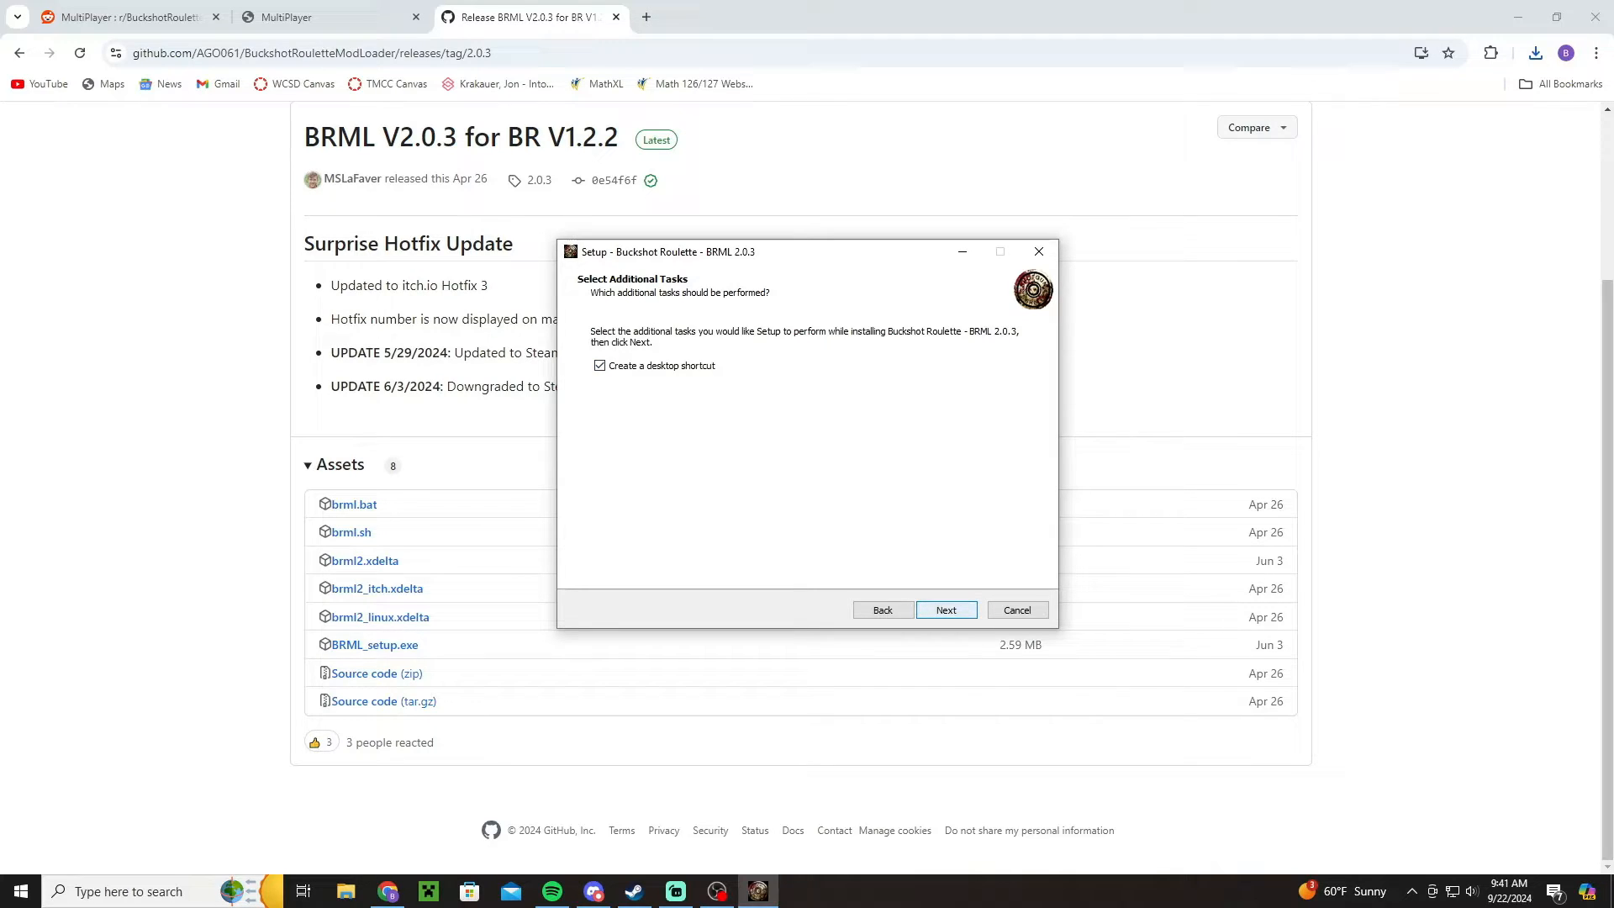
pyautogui.click(944, 609)
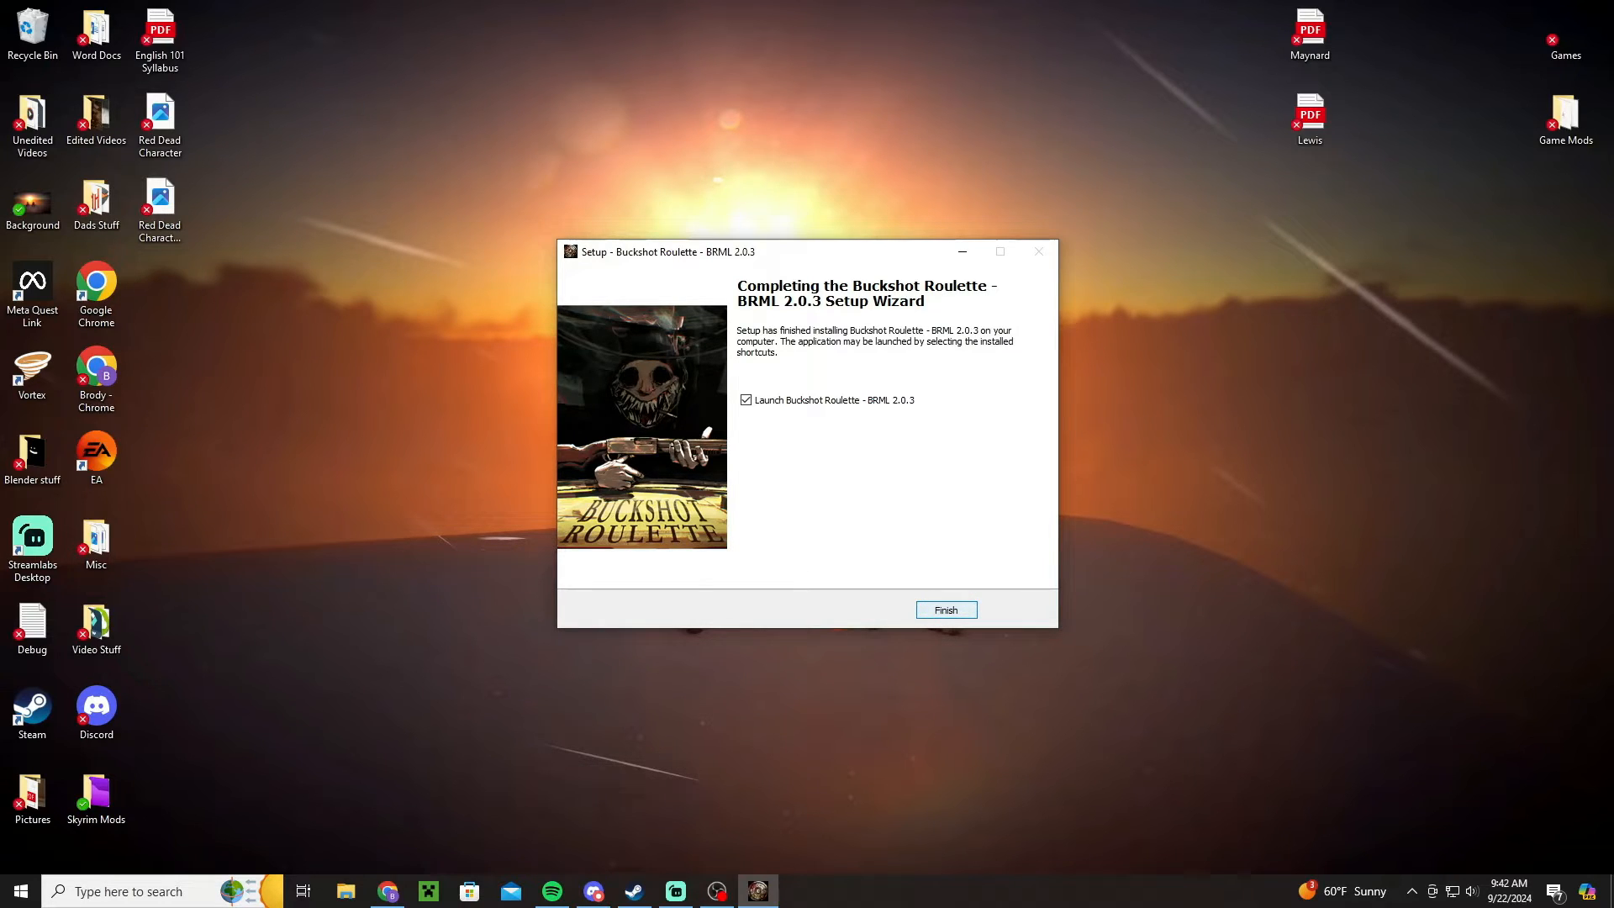
# Finish the installer, leaving 'Launch Buckshot Roulette - BRML 2.0.3' checked.
pyautogui.click(944, 610)
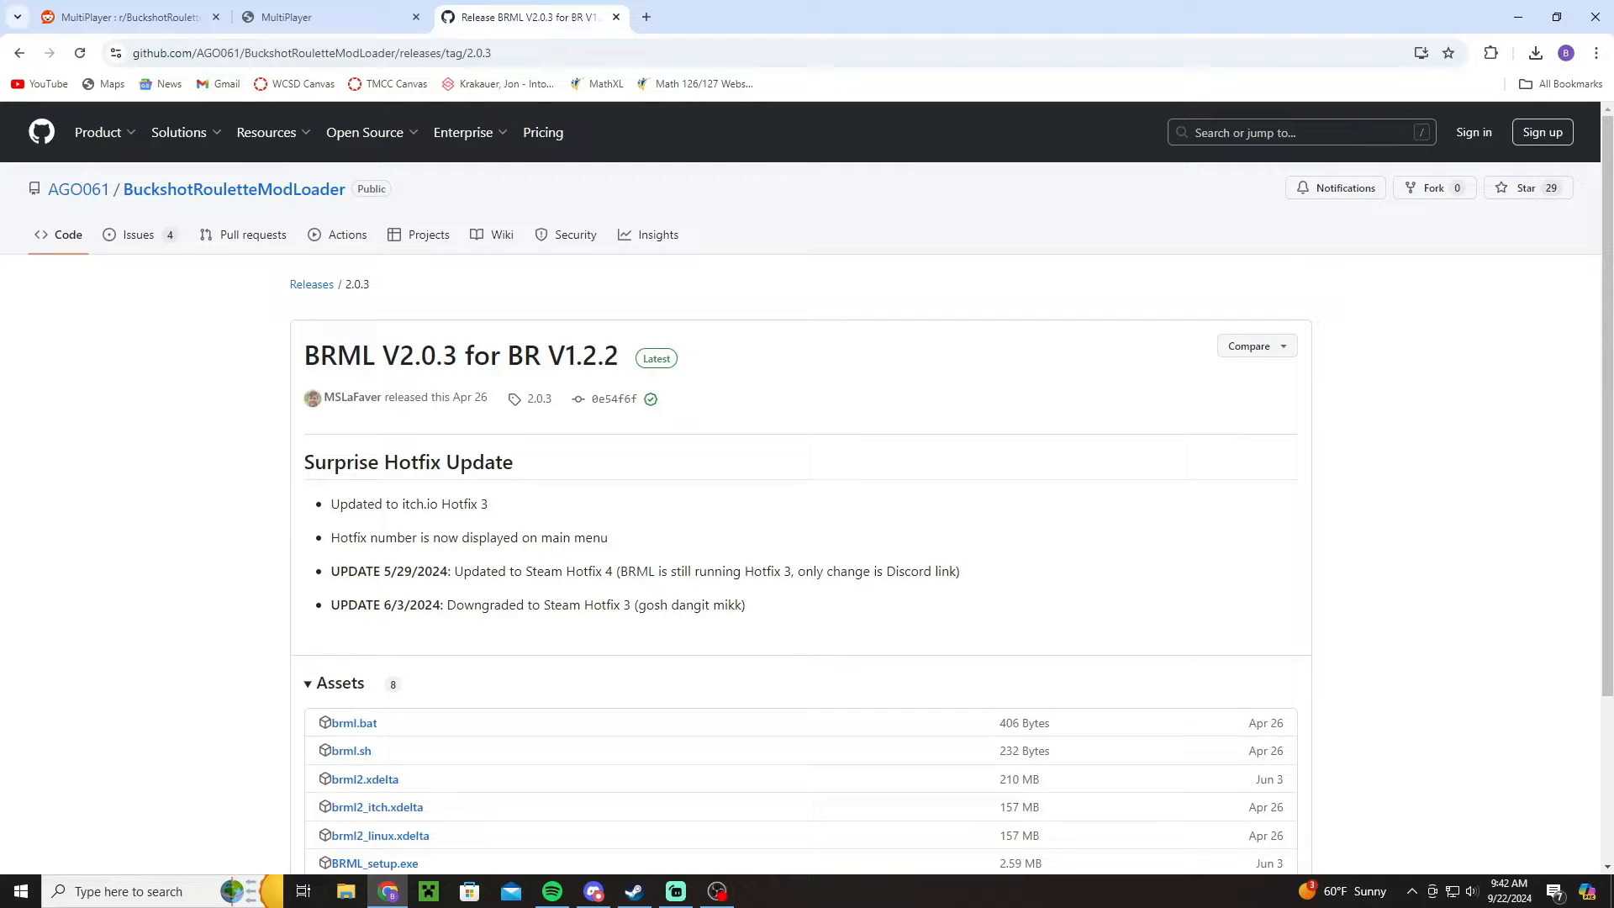
# Switch to the MultiplayerClient tab and follow its README link to the v0.2.2 release.
pyautogui.click(329, 17)
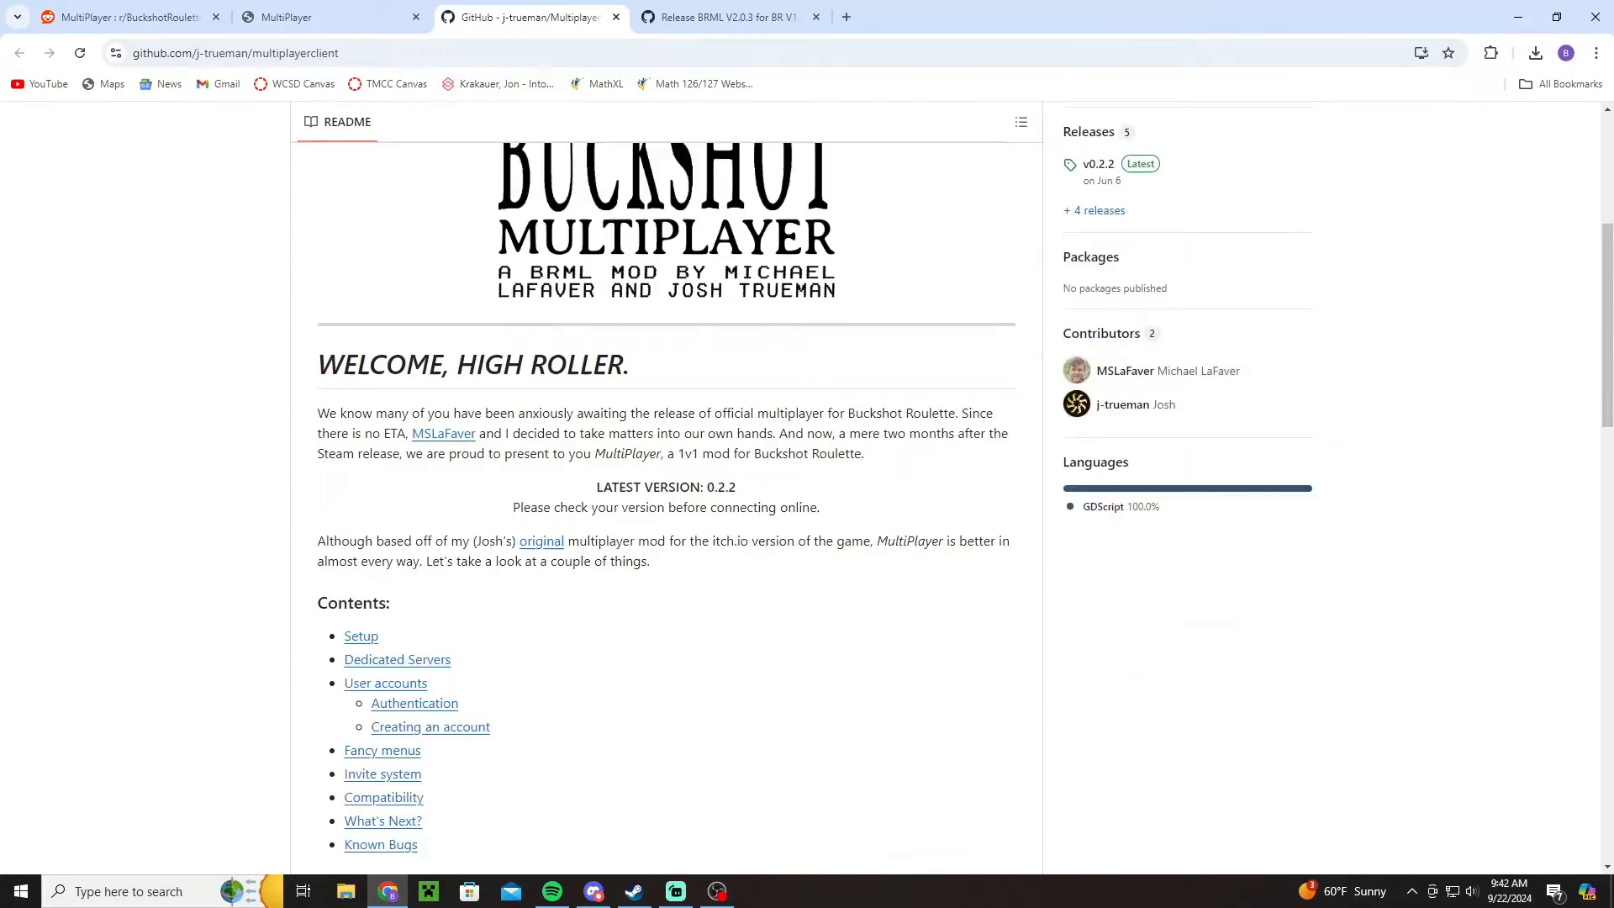
pyautogui.scroll(-3)
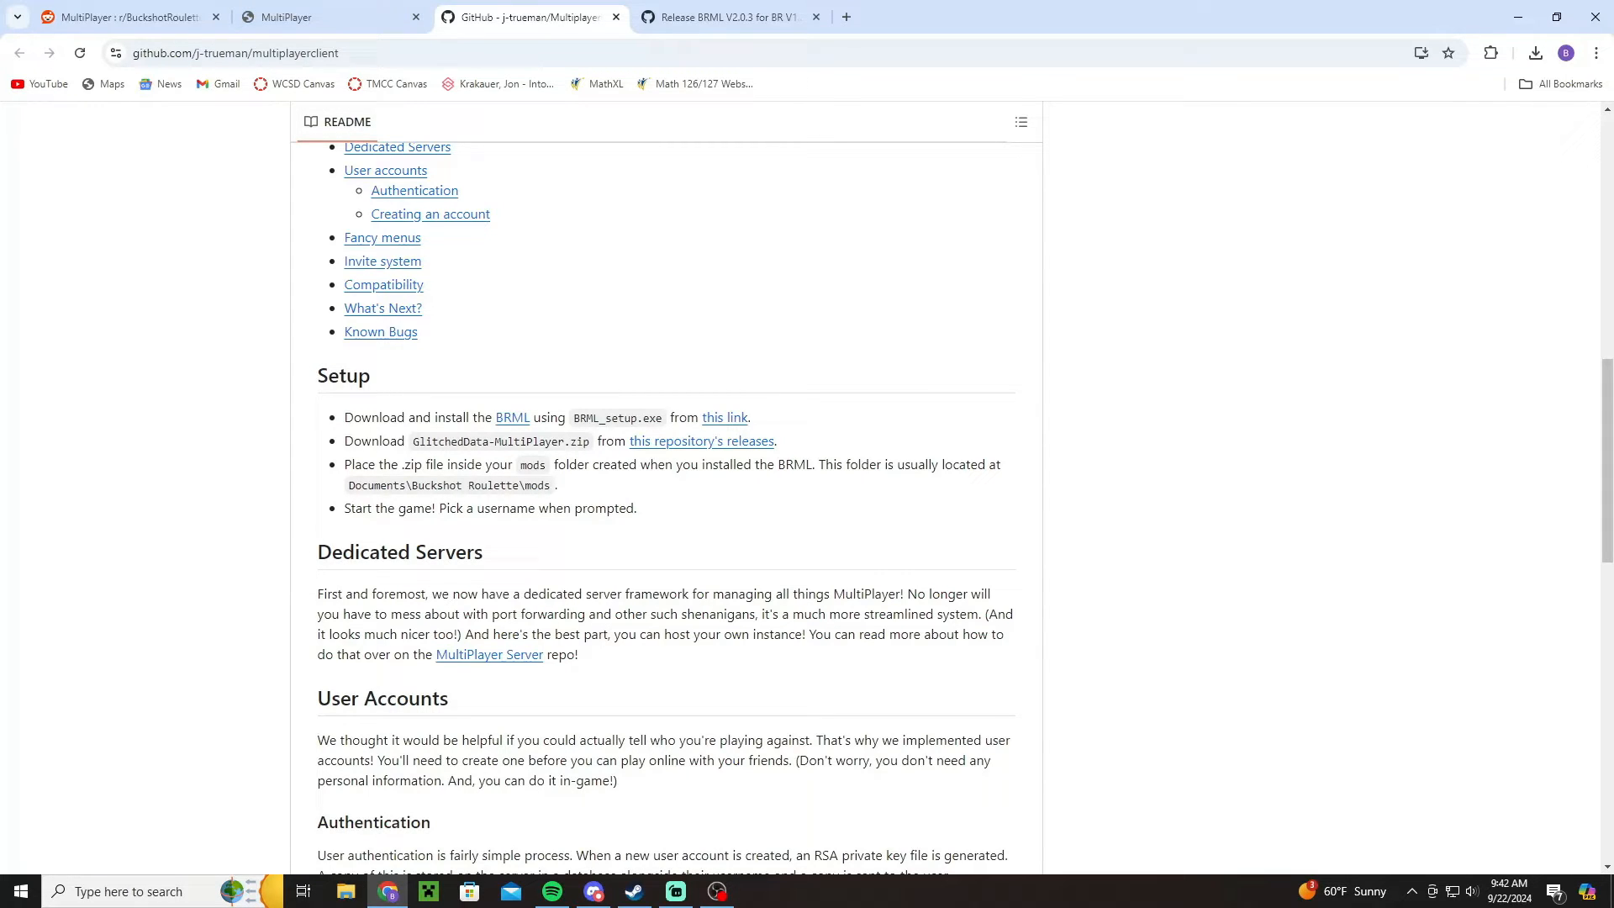
pyautogui.scroll(3)
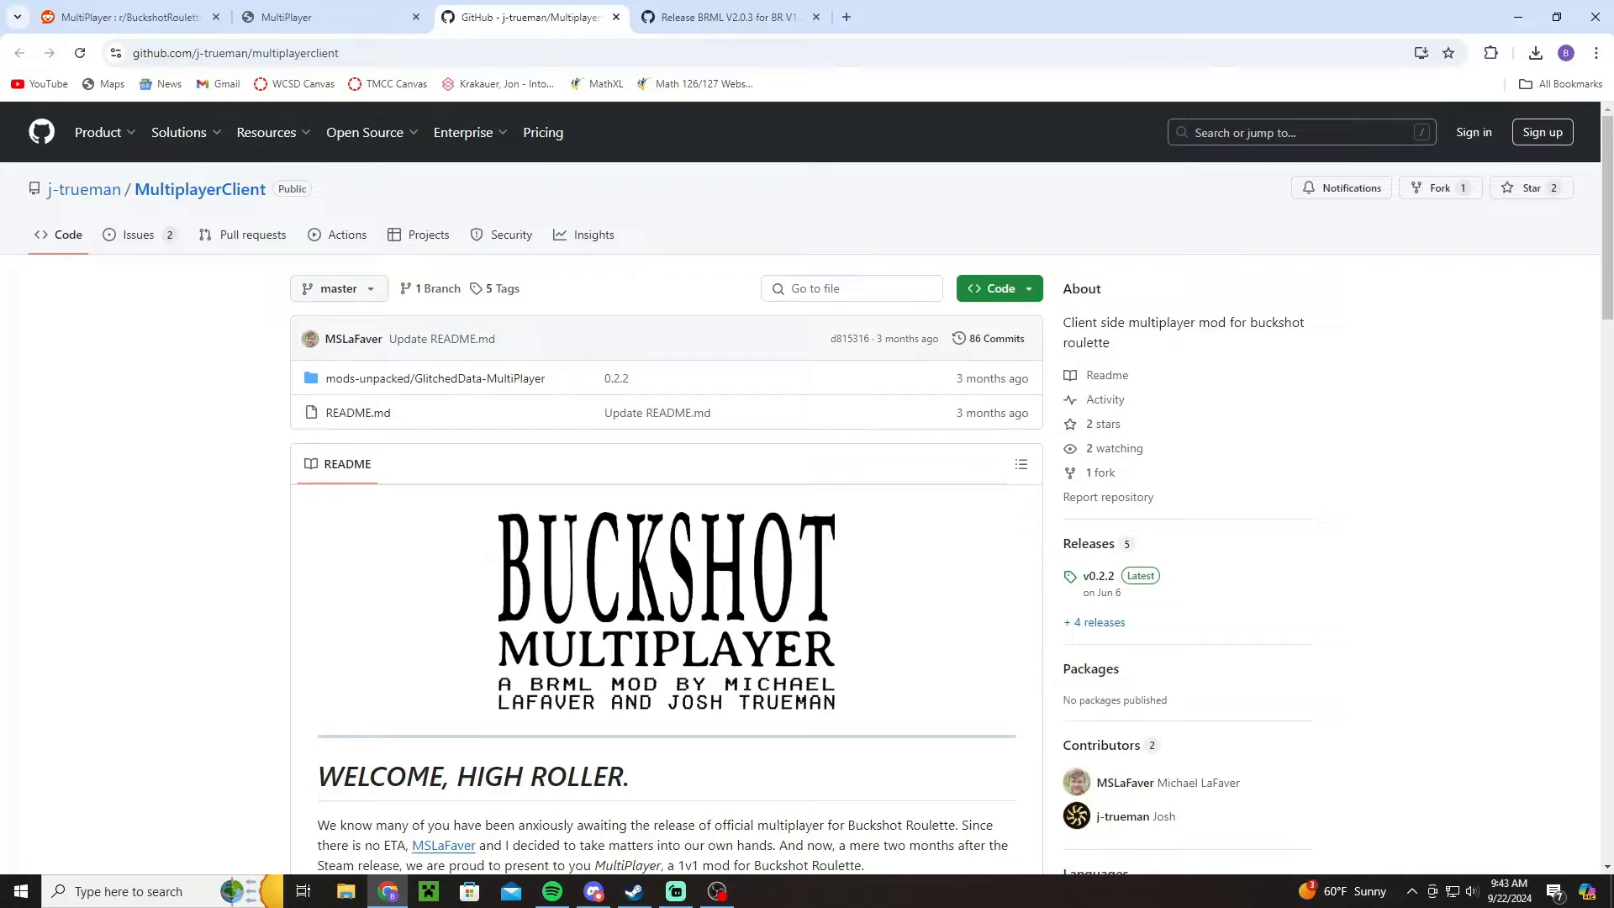
pyautogui.scroll(-3)
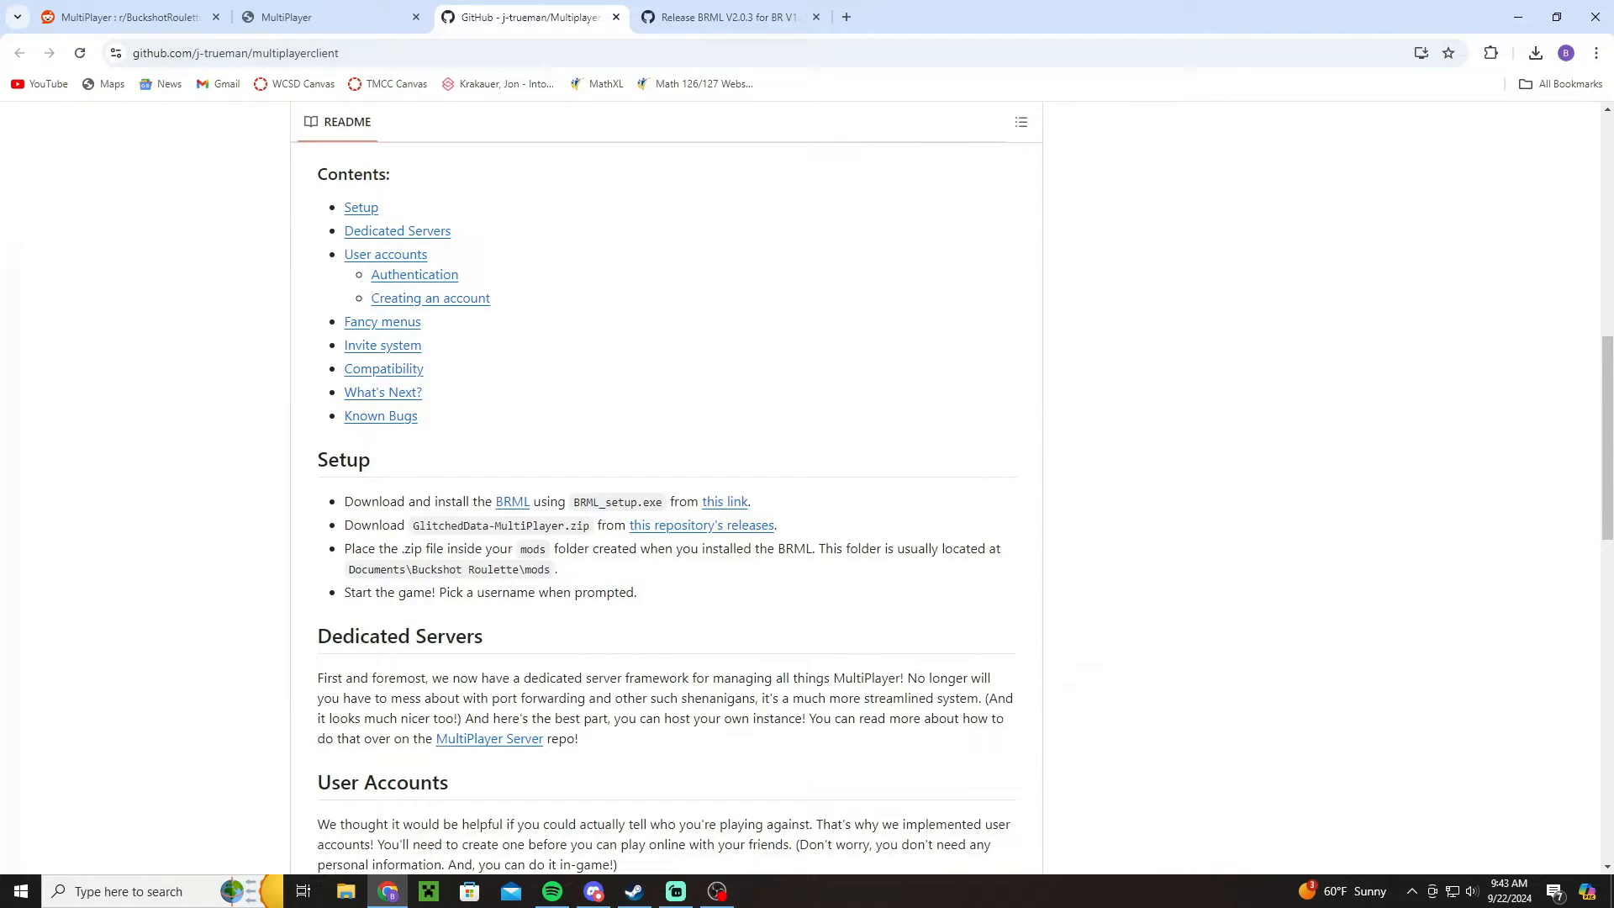
pyautogui.click(701, 524)
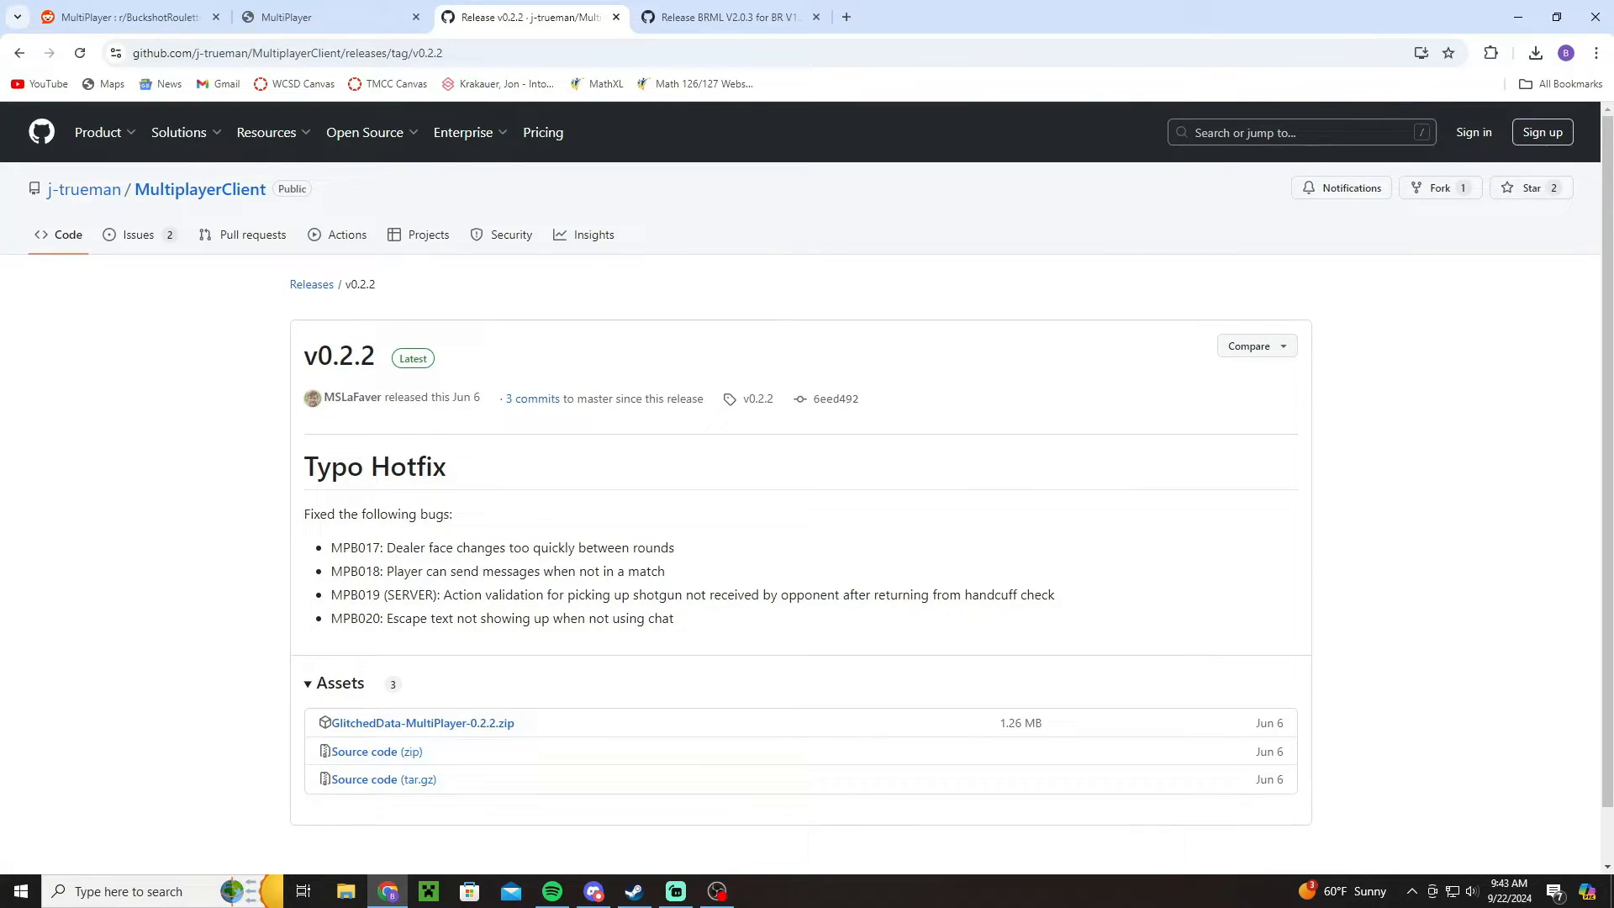
# Download GlitchedData-MultiPlayer-0.2.2.zip from Assets, dismiss the popup, and minimize Chrome.
pyautogui.scroll(-3)
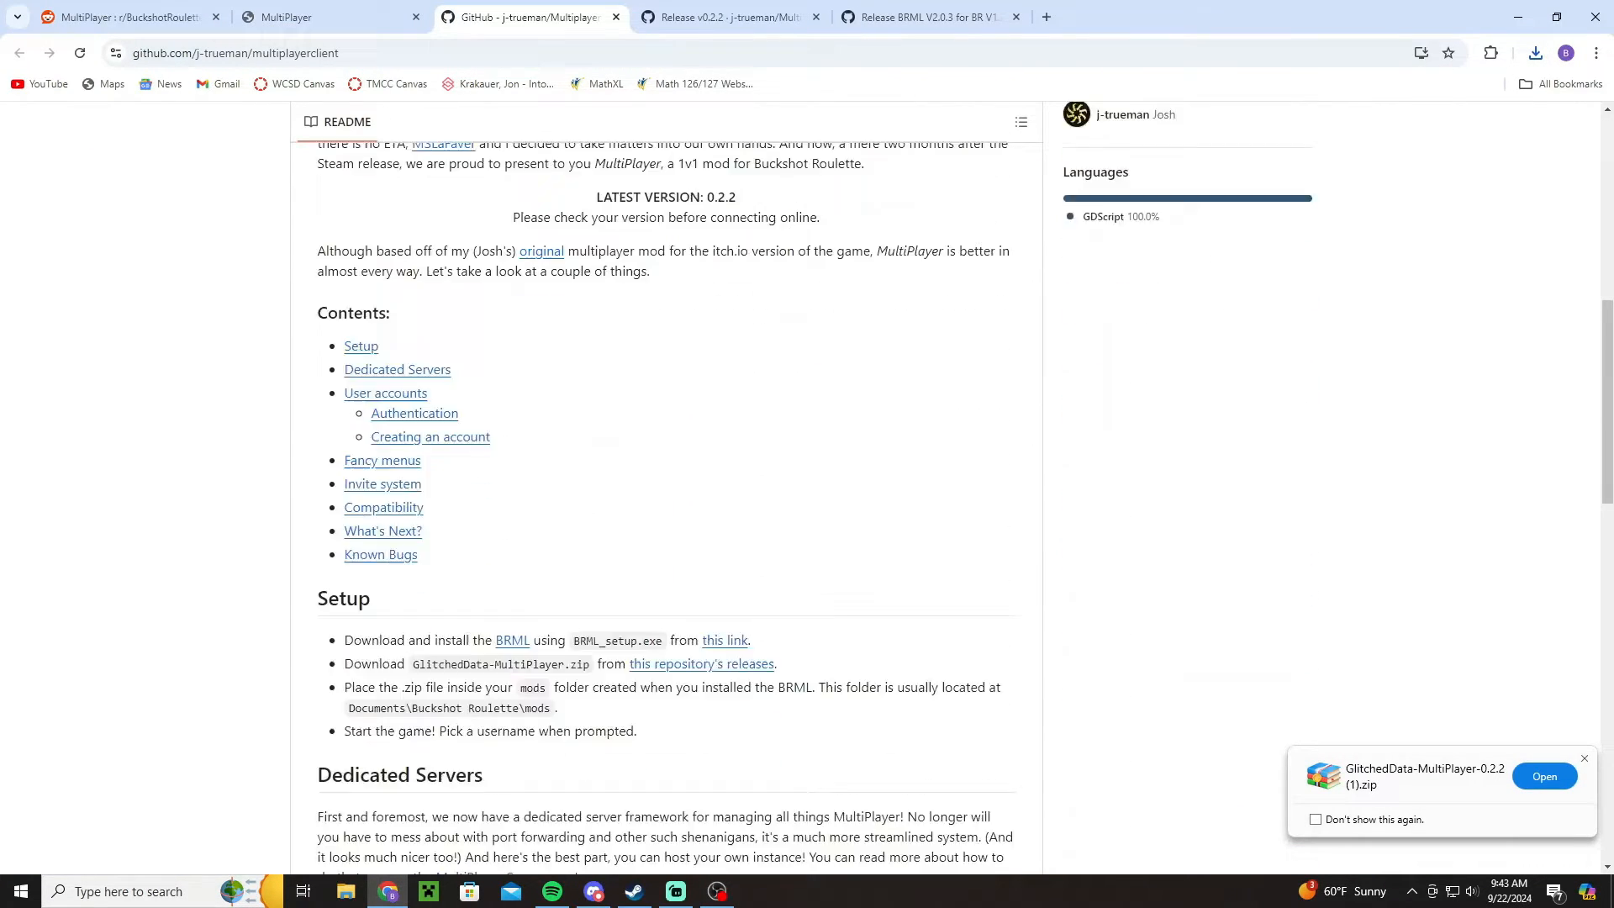
pyautogui.scroll(-3)
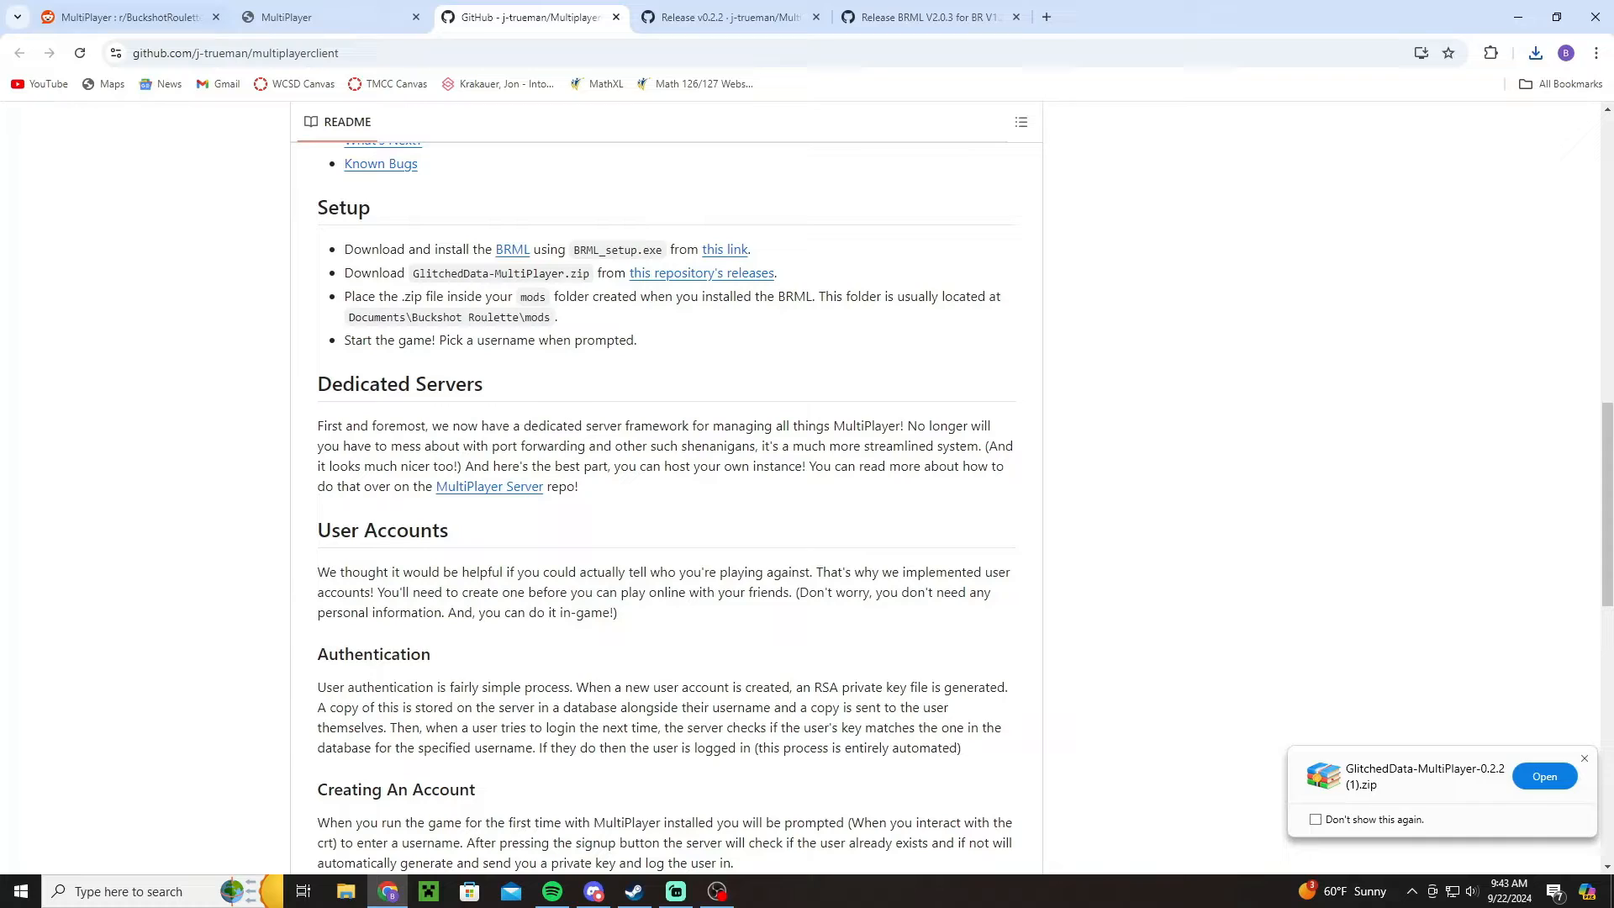
pyautogui.click(1582, 758)
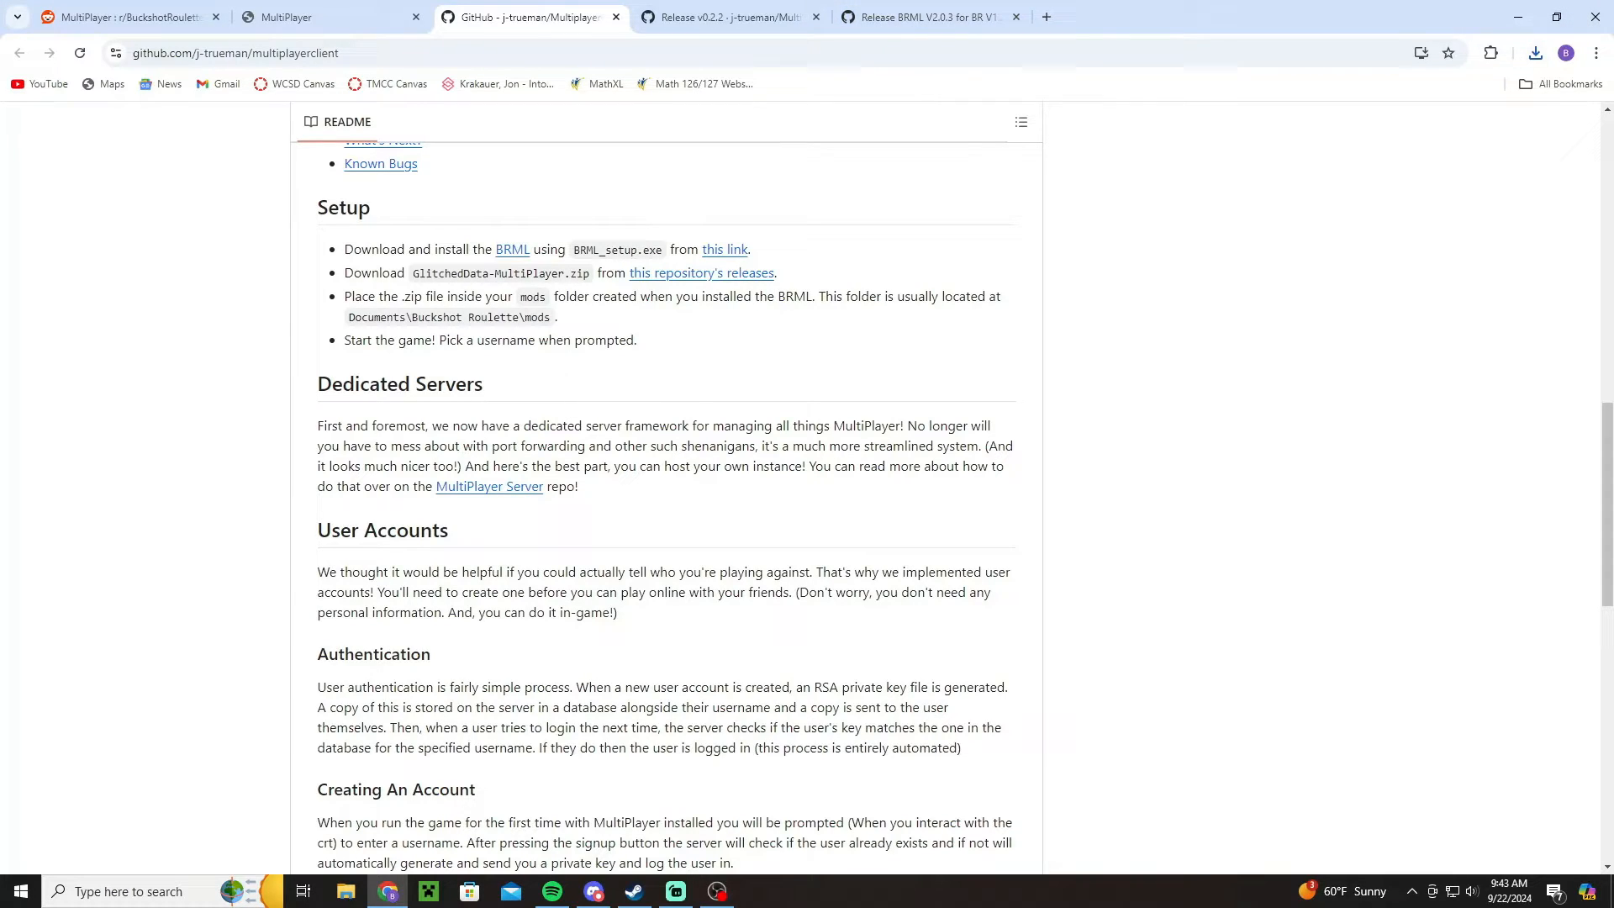
pyautogui.click(1535, 53)
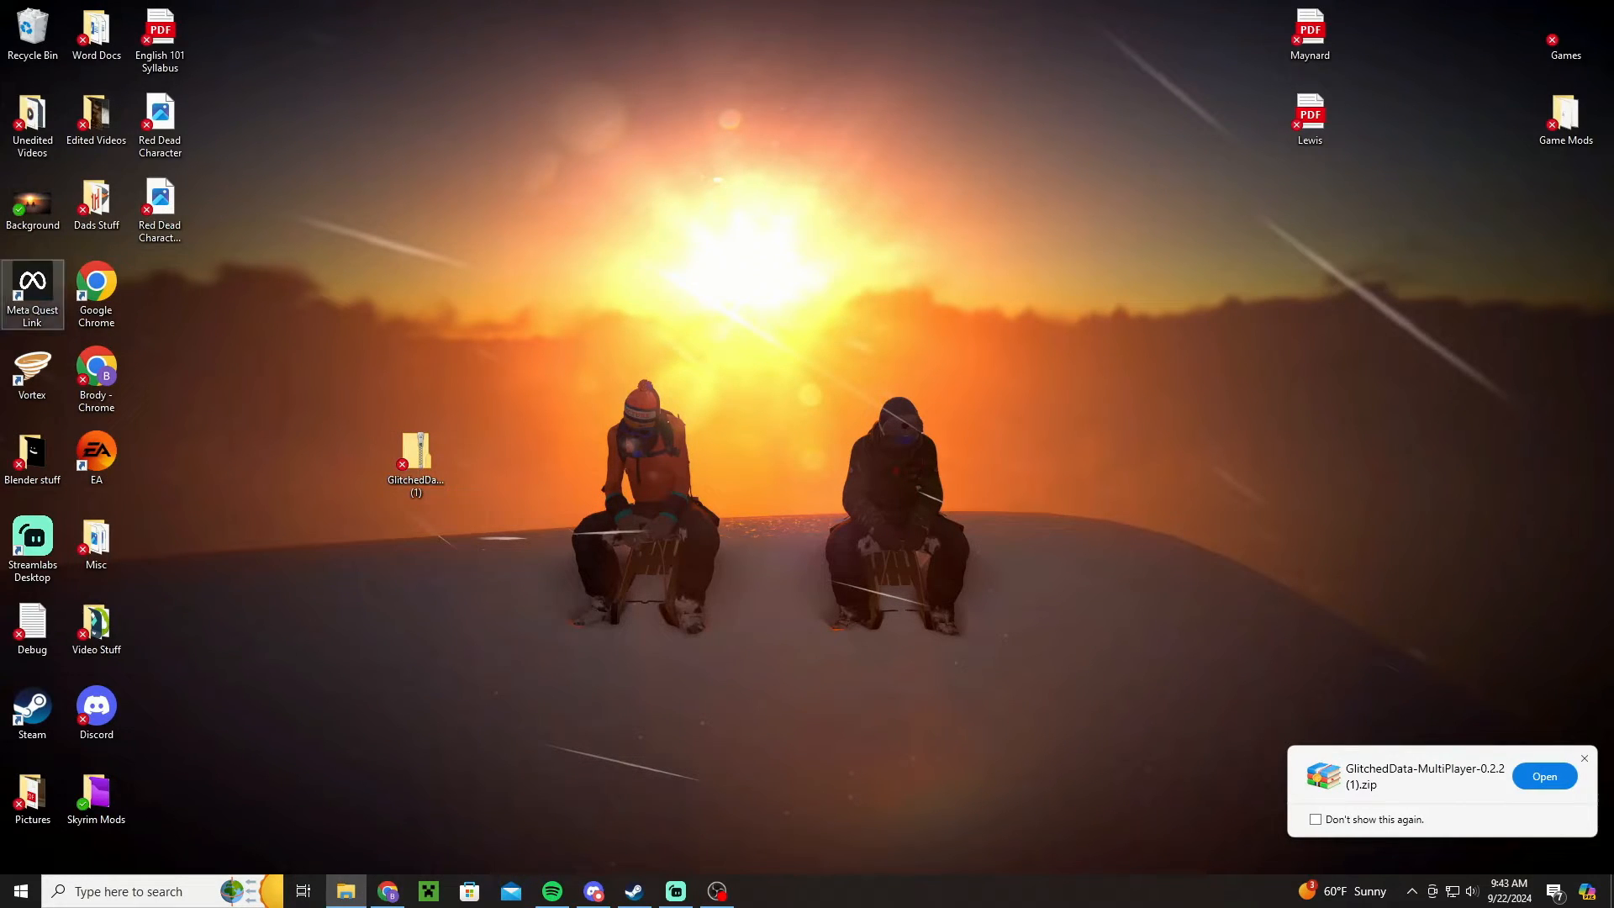
# Open a File Explorer window from the taskbar.
pyautogui.click(345, 891)
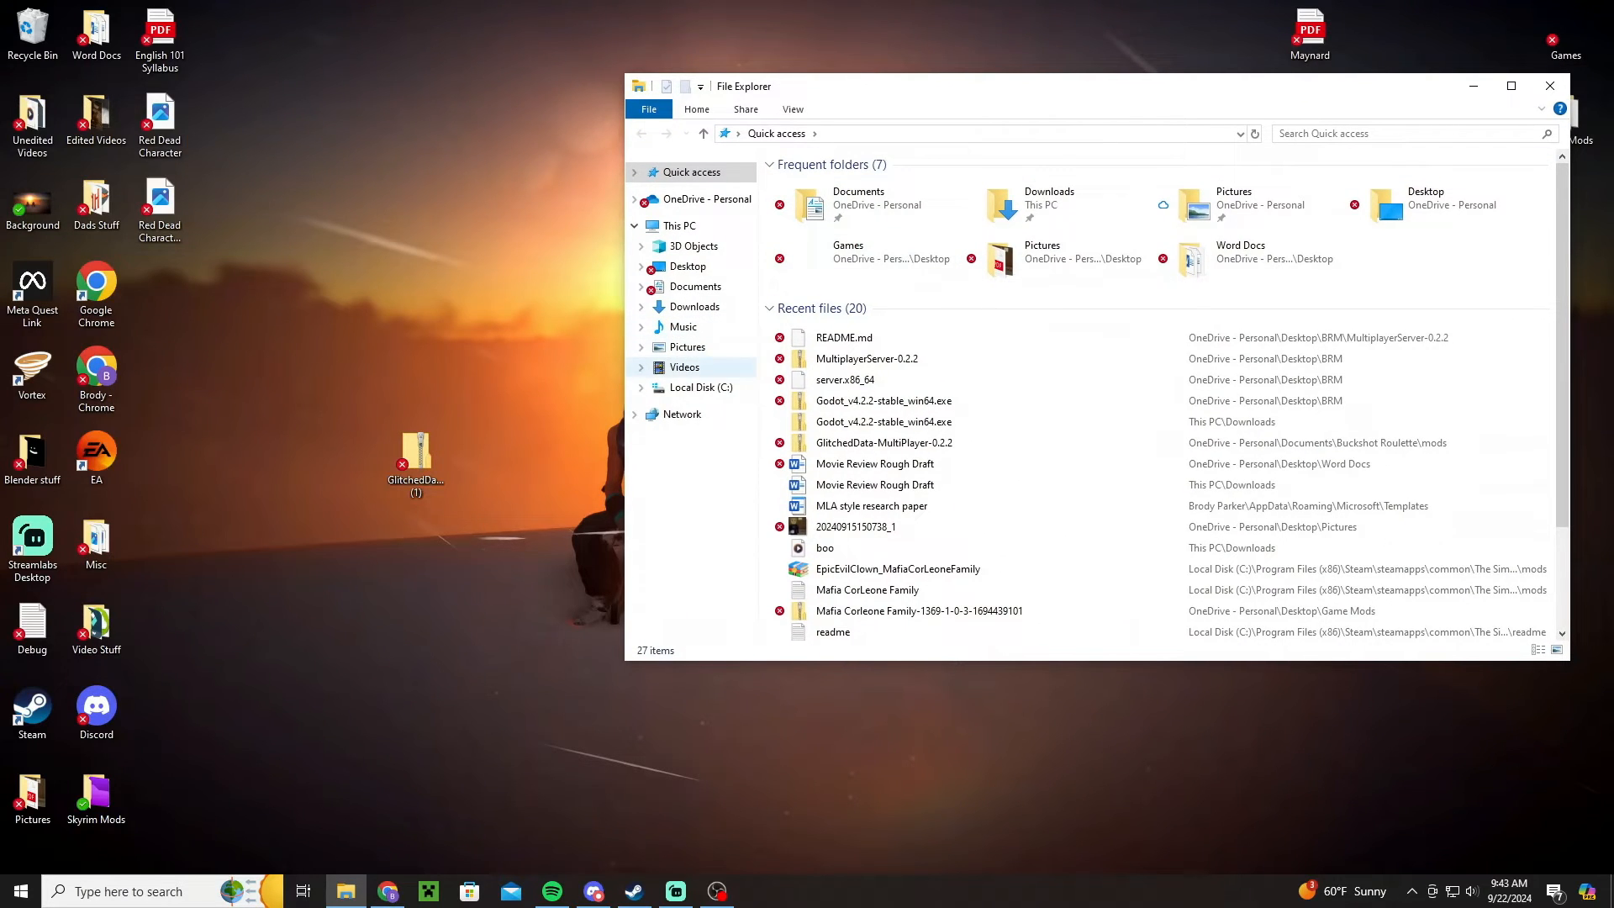
# Navigate into Documents > Buckshot Roulette toward the mods folder.
pyautogui.click(696, 286)
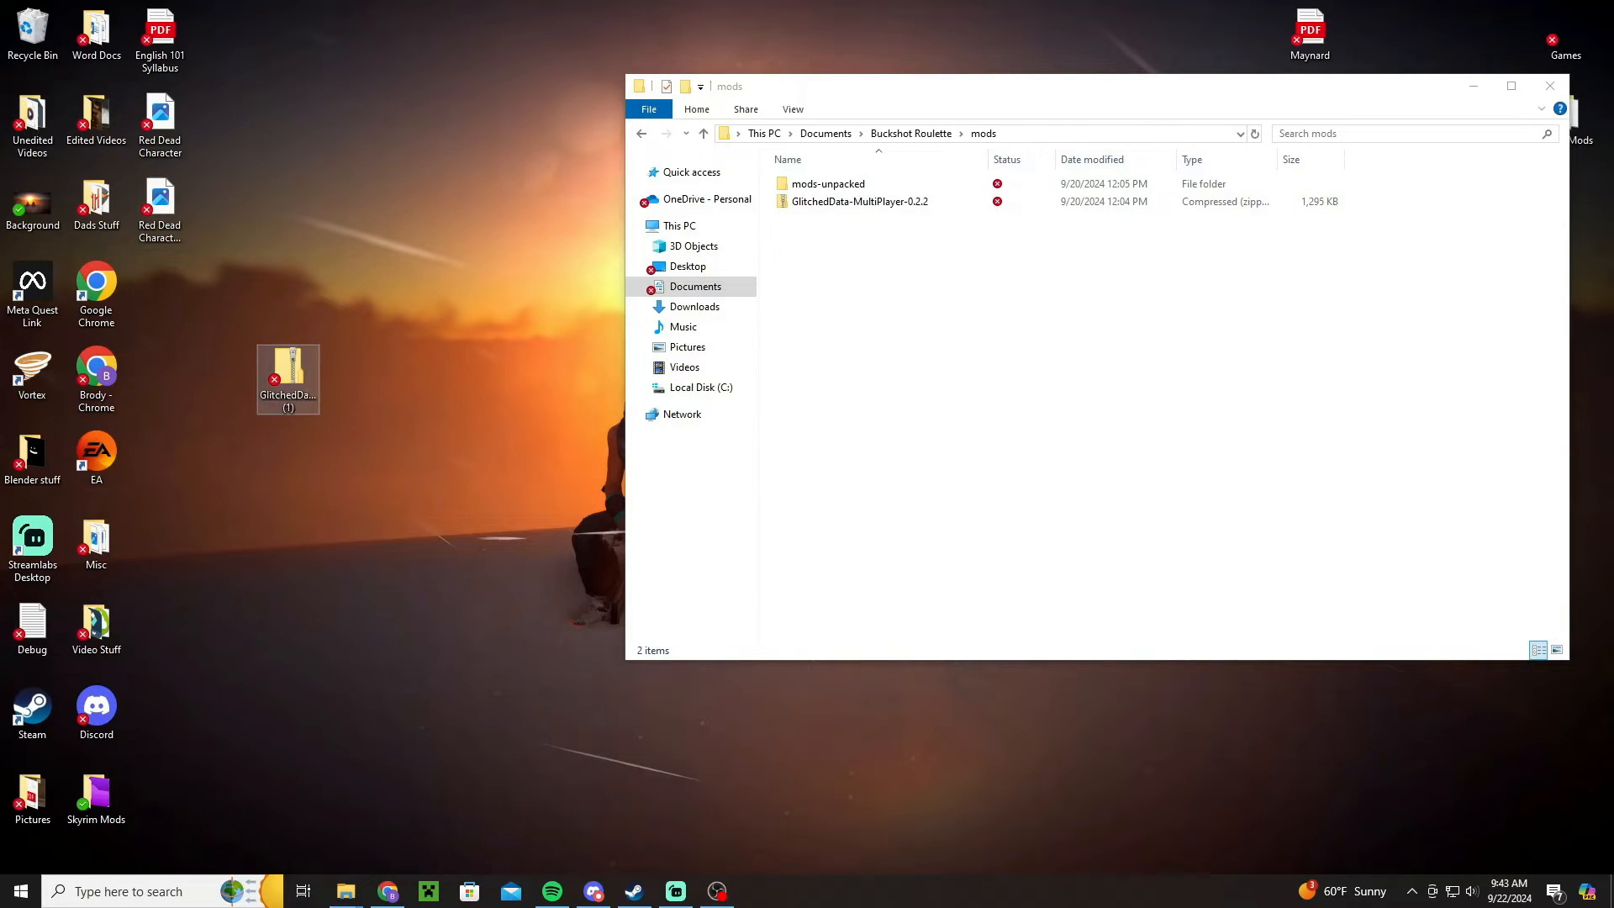
pyautogui.doubleClick(858, 201)
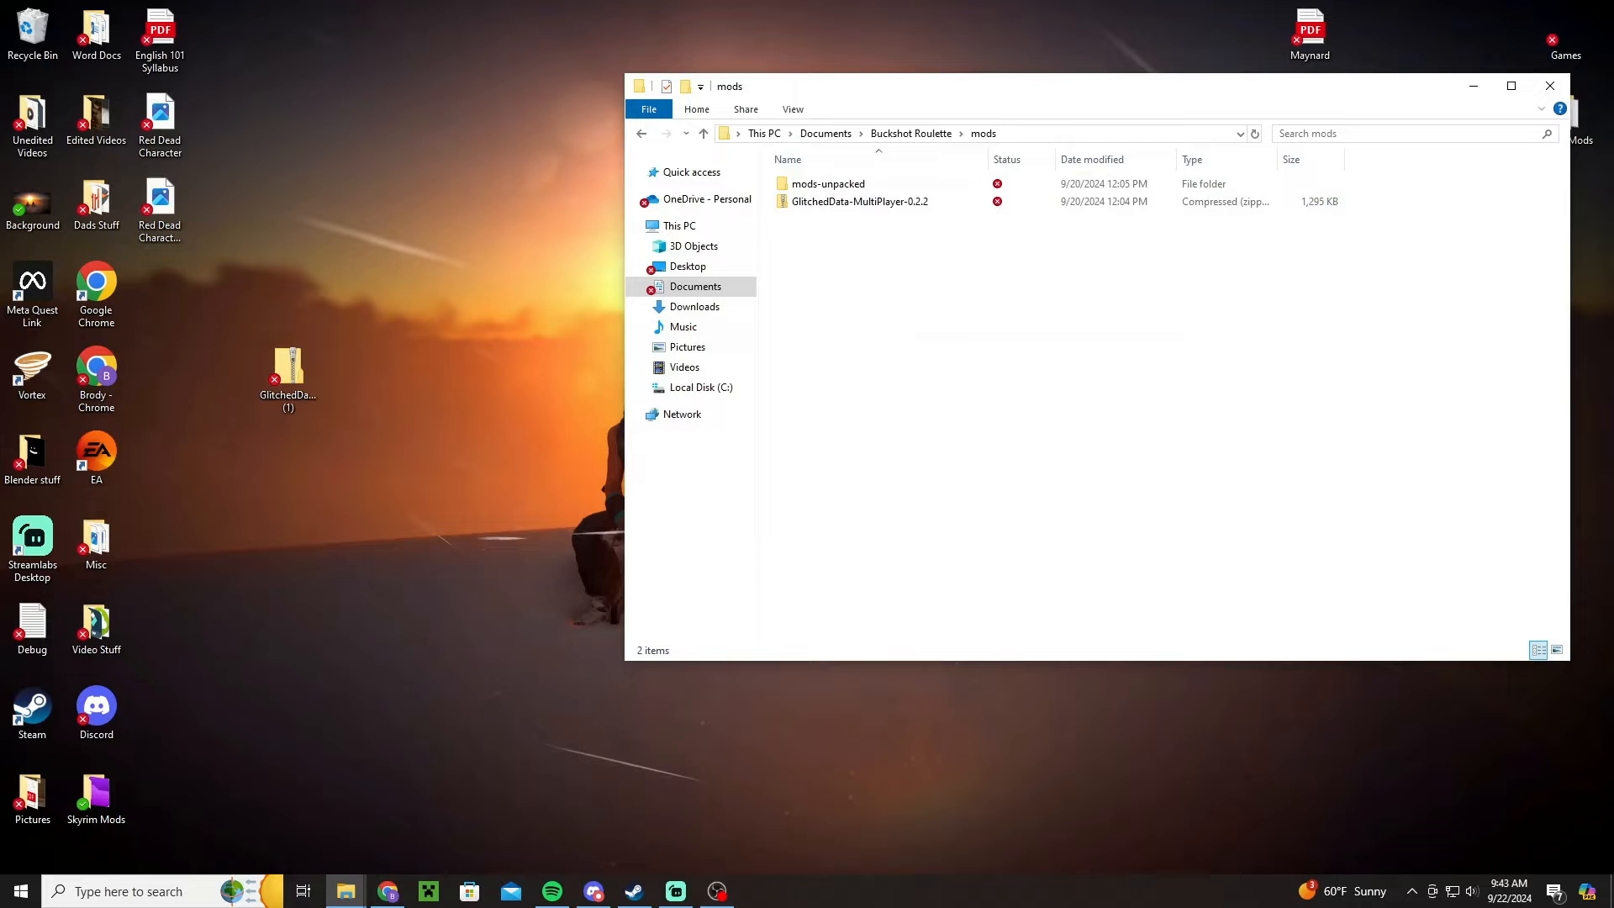
pyautogui.moveTo(859, 201)
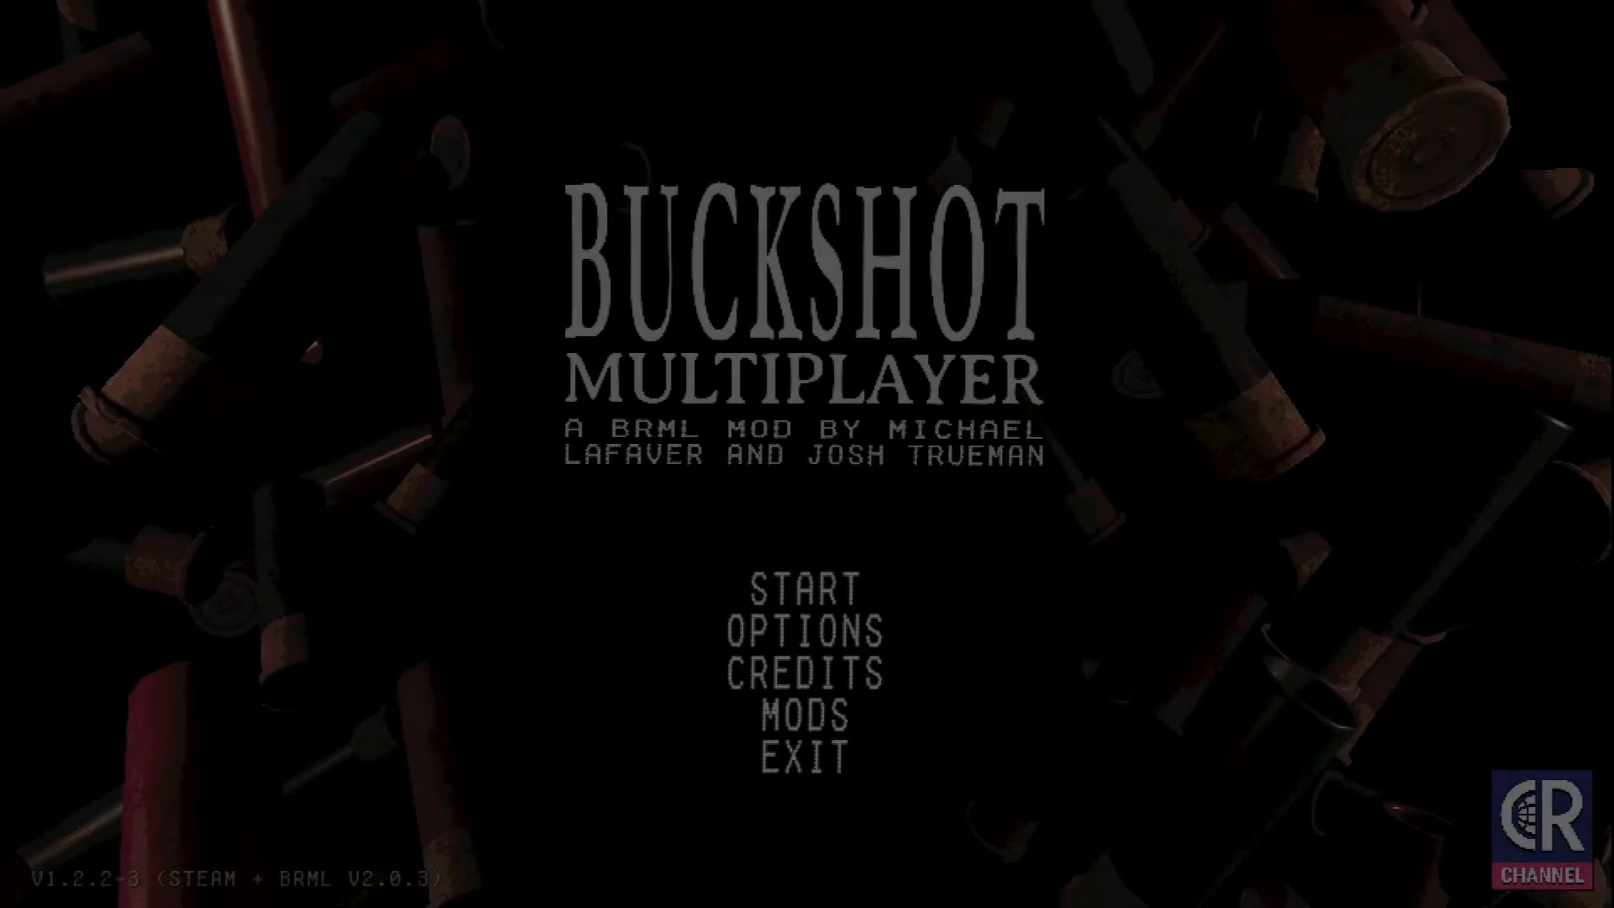
# Review the mods list showing Modloader V2.0.3 and GlitchedData Multiplayer V0.2.2, then return.
pyautogui.click(803, 719)
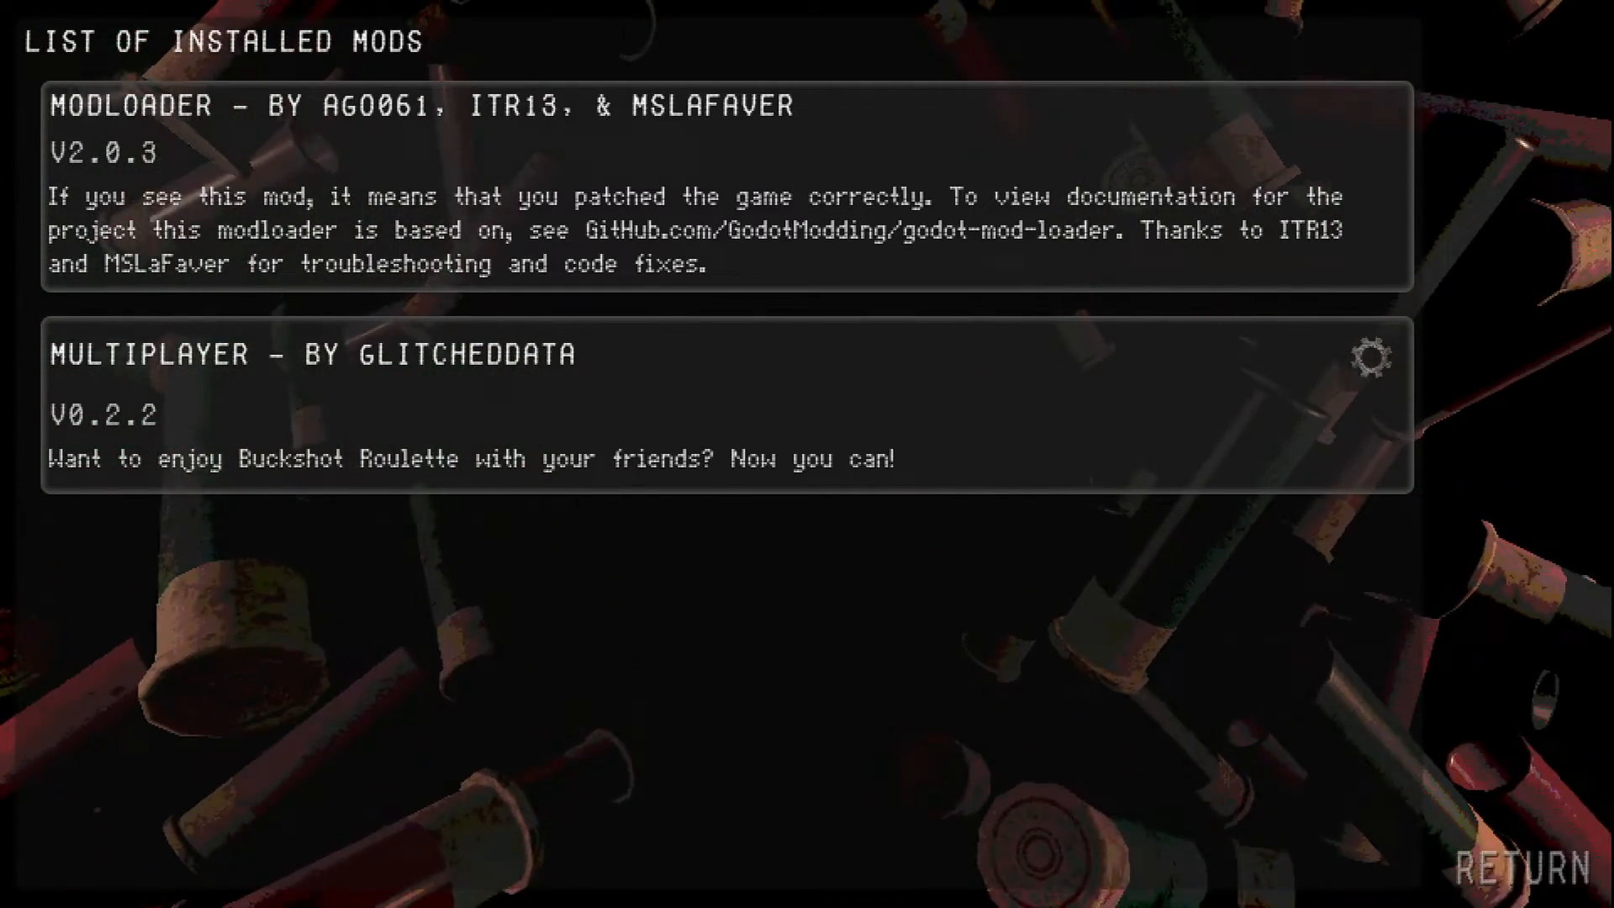
pyautogui.click(1514, 865)
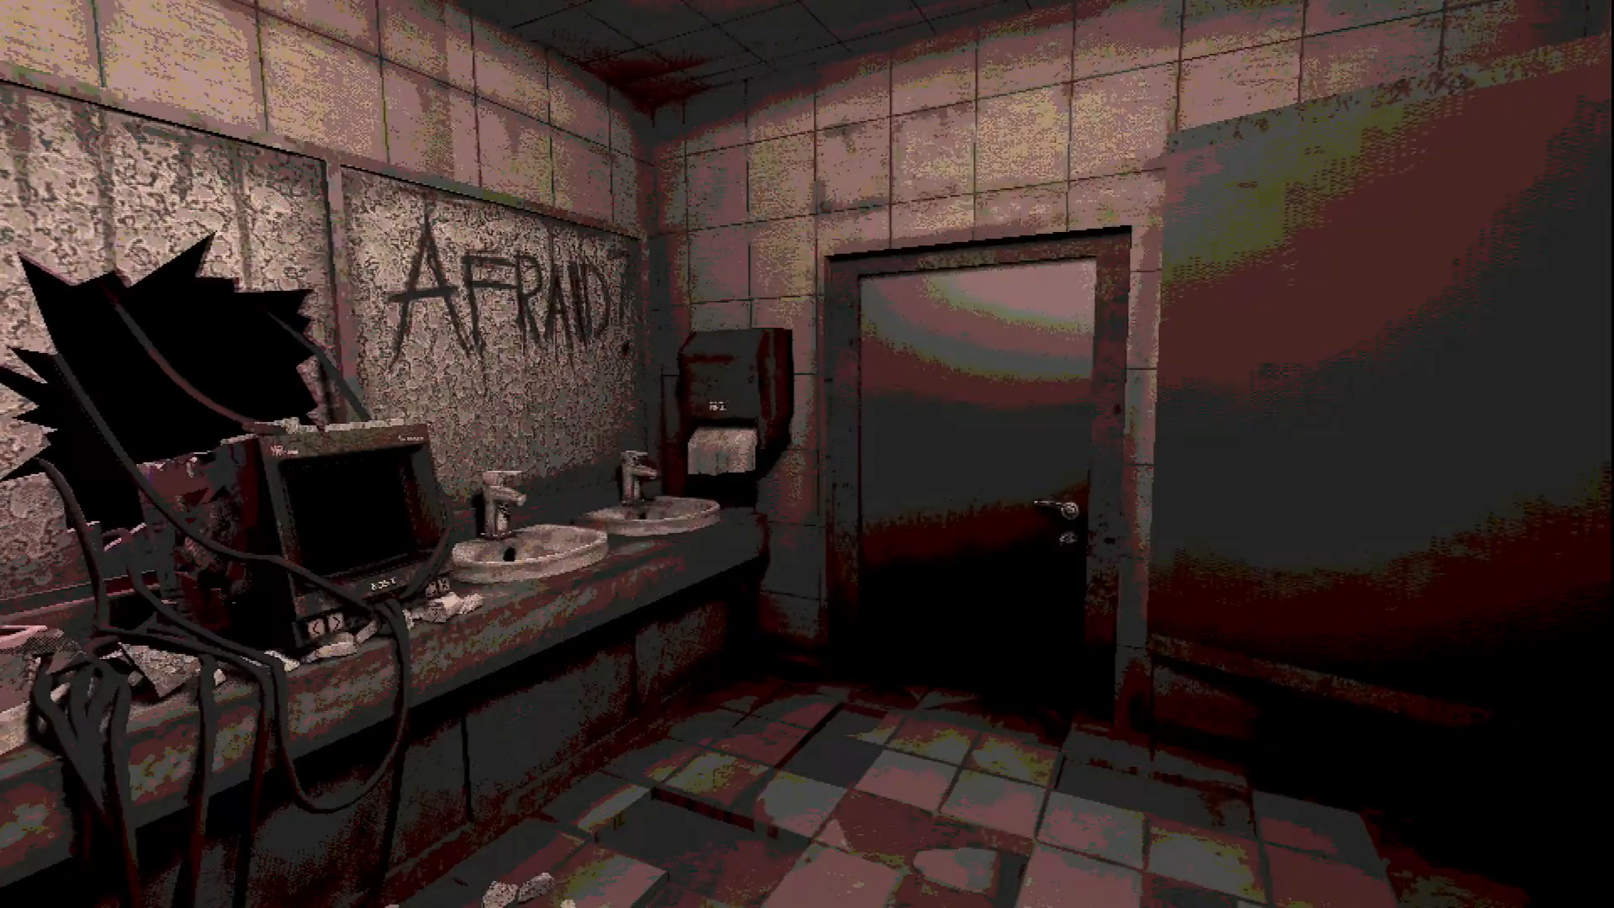
pyautogui.moveTo(806, 454)
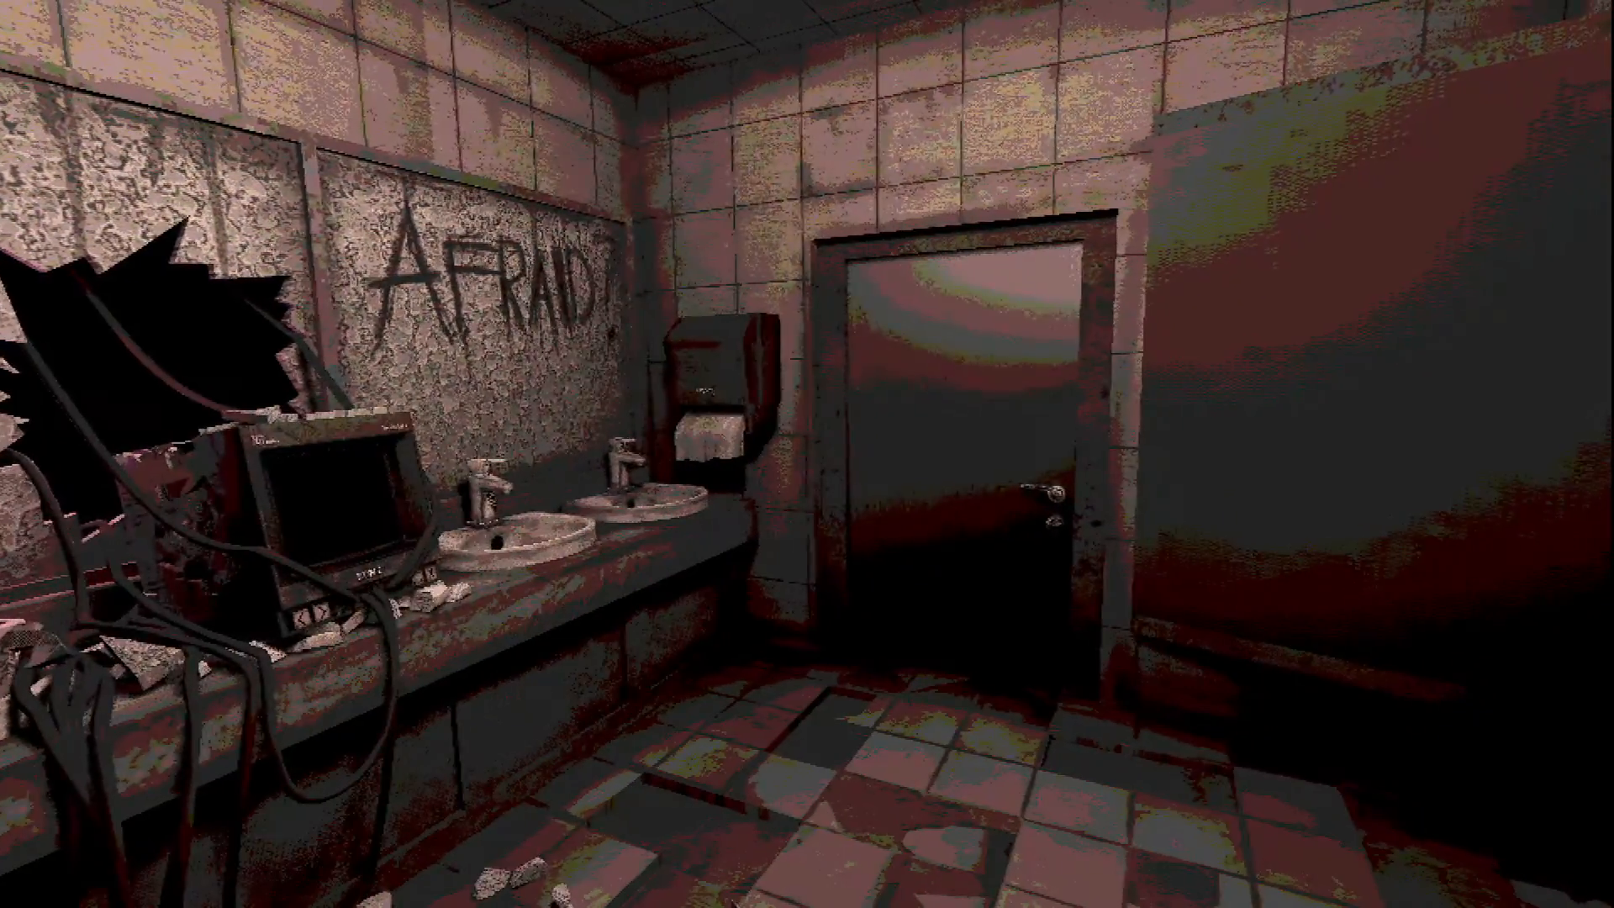
pyautogui.moveTo(807, 454)
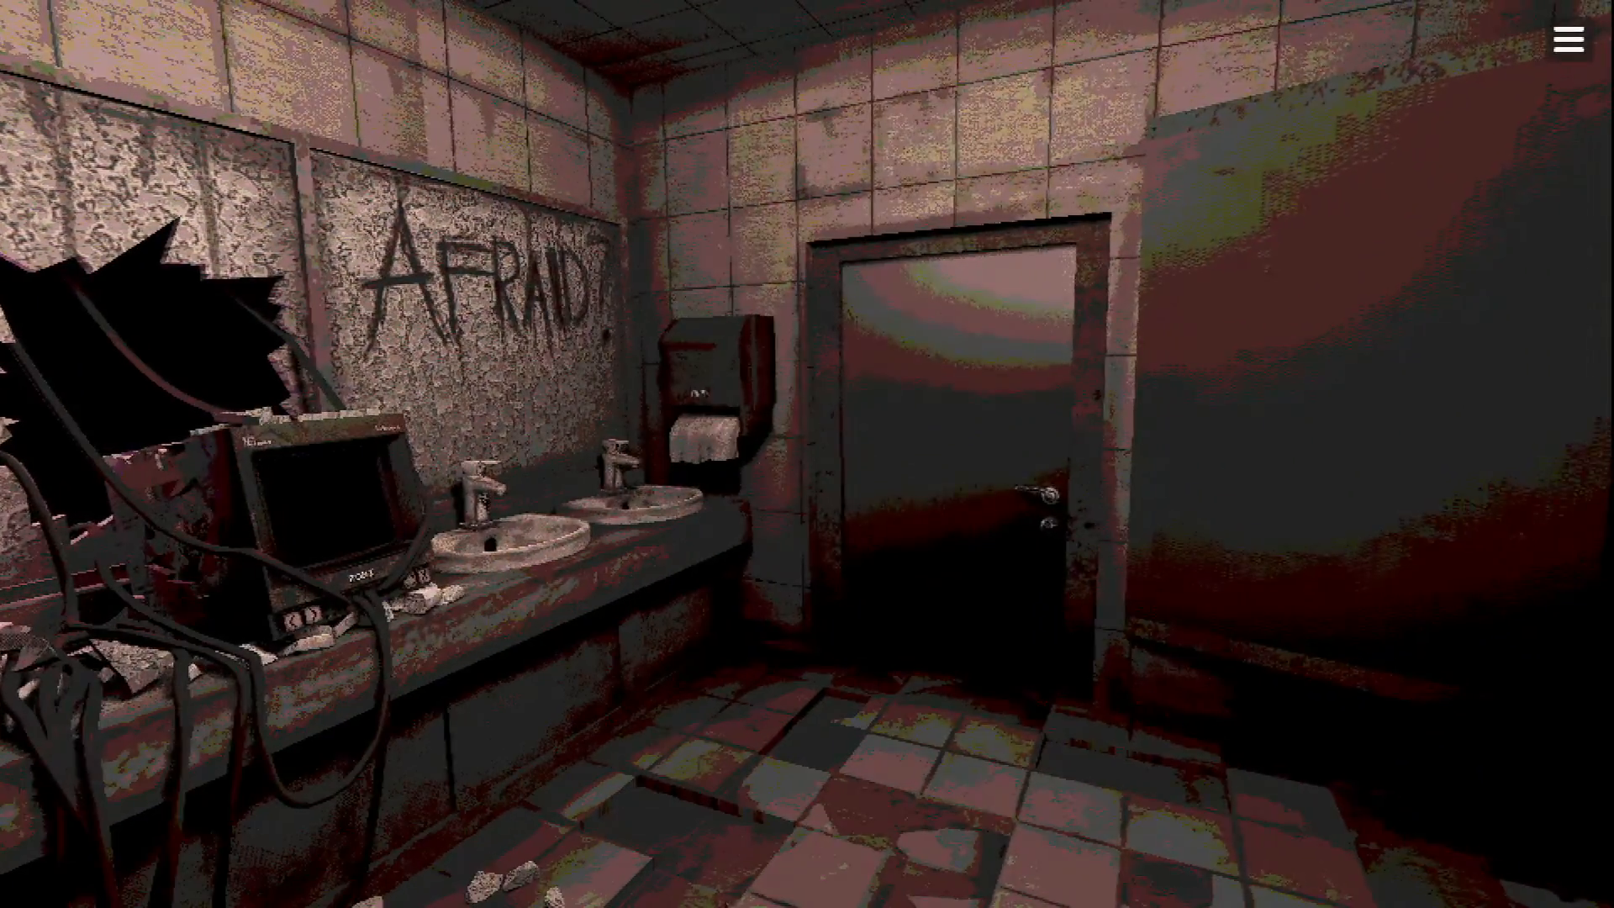
pyautogui.moveTo(807, 454)
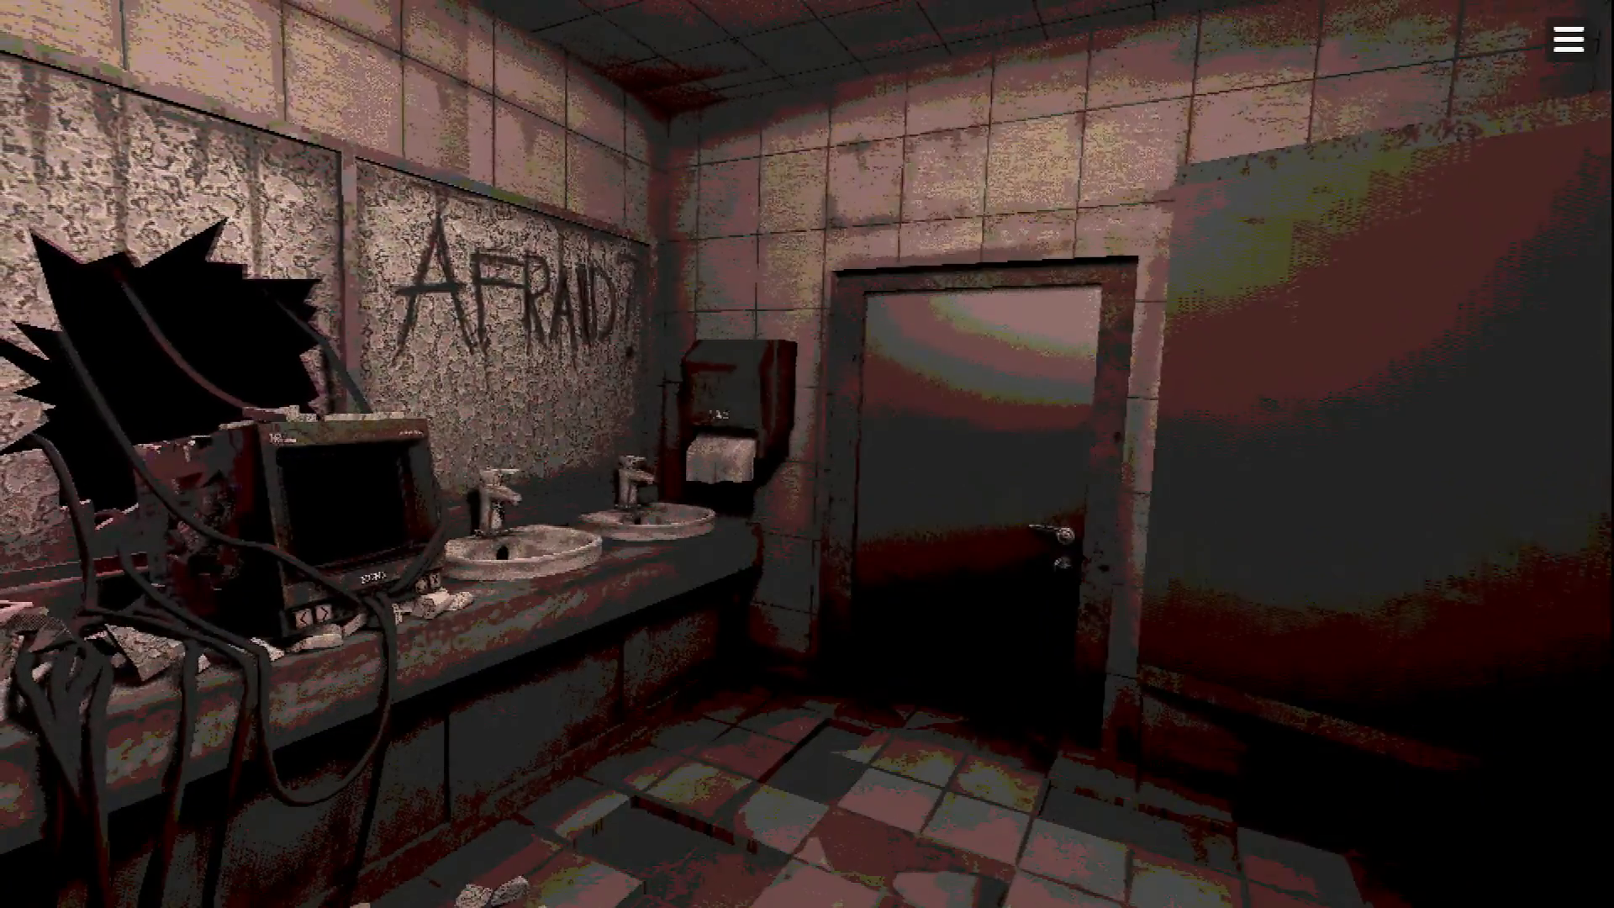
pyautogui.moveTo(807, 453)
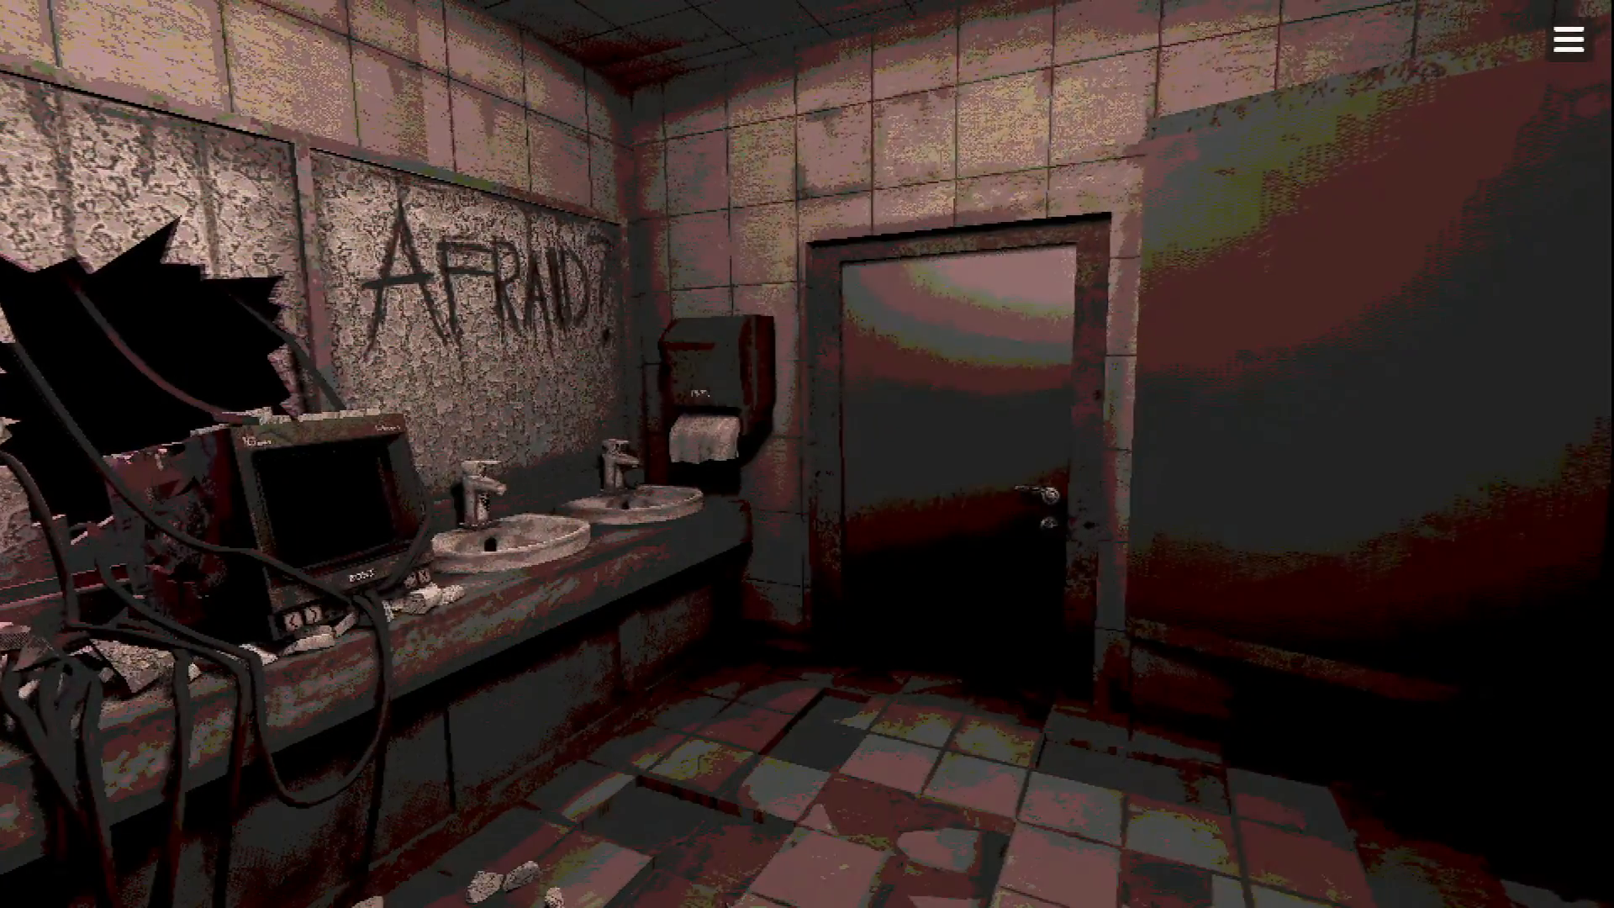
pyautogui.moveTo(807, 454)
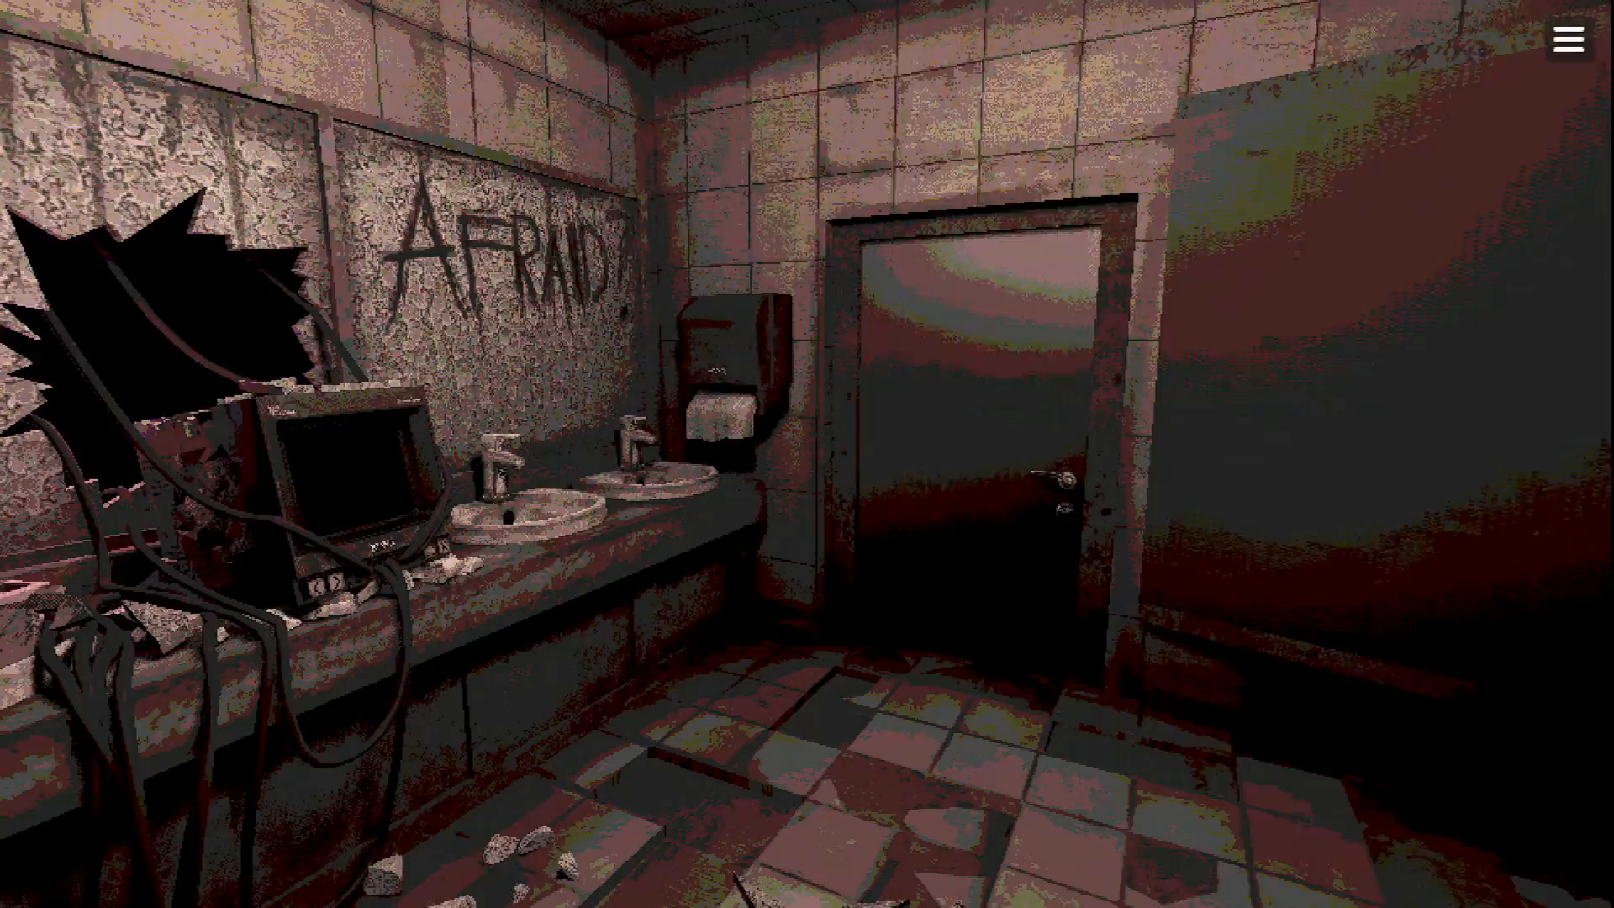
pyautogui.moveTo(807, 454)
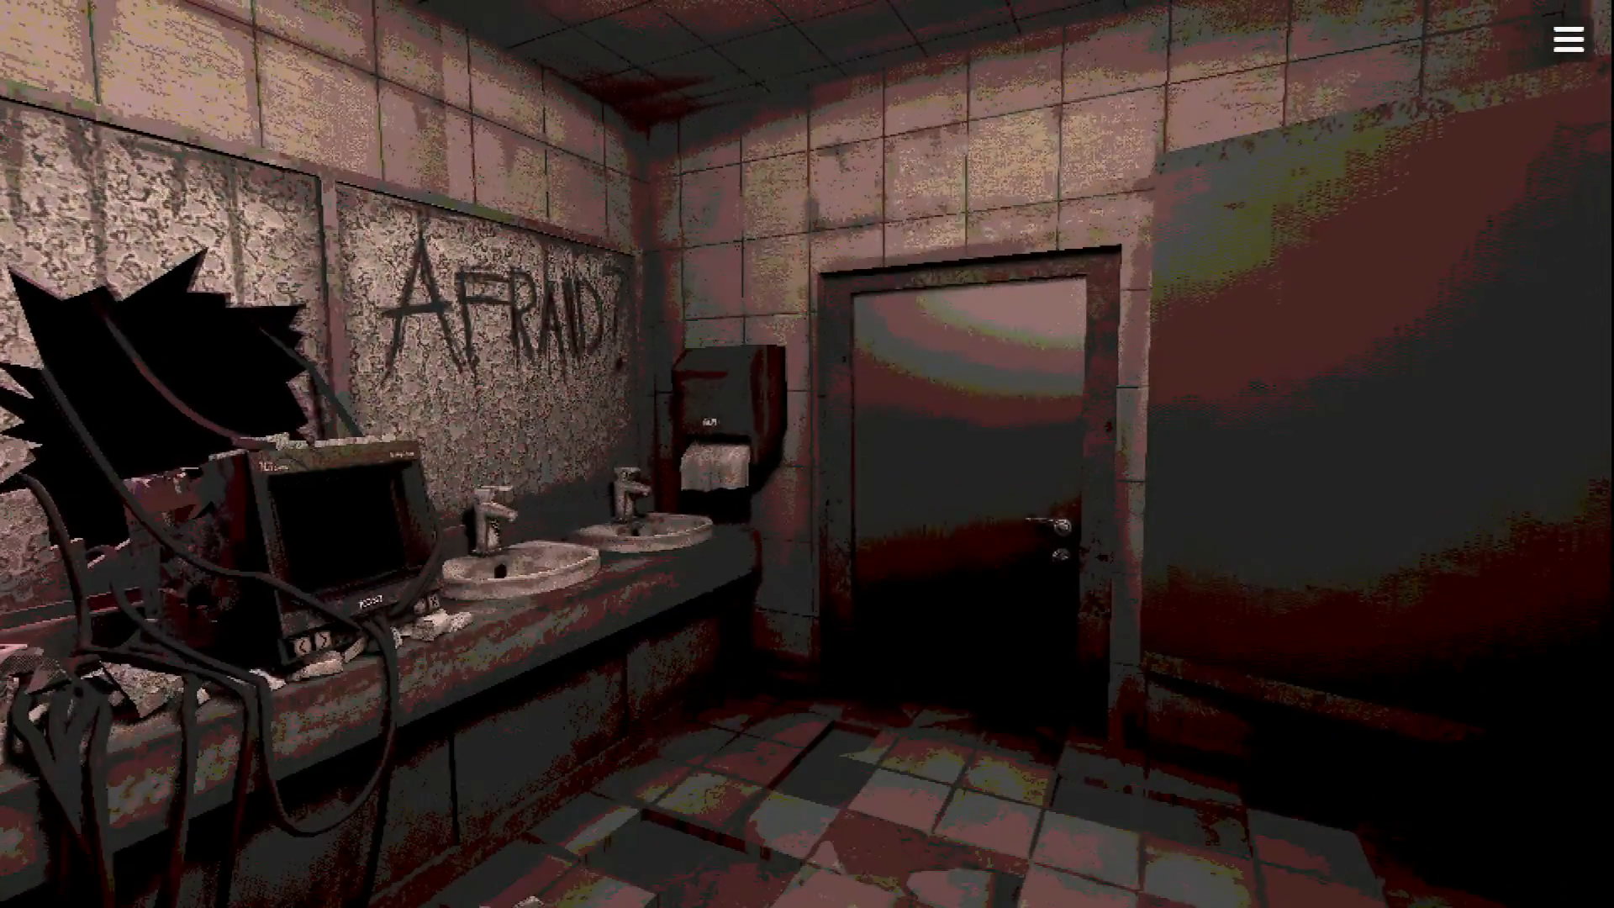
pyautogui.moveTo(806, 454)
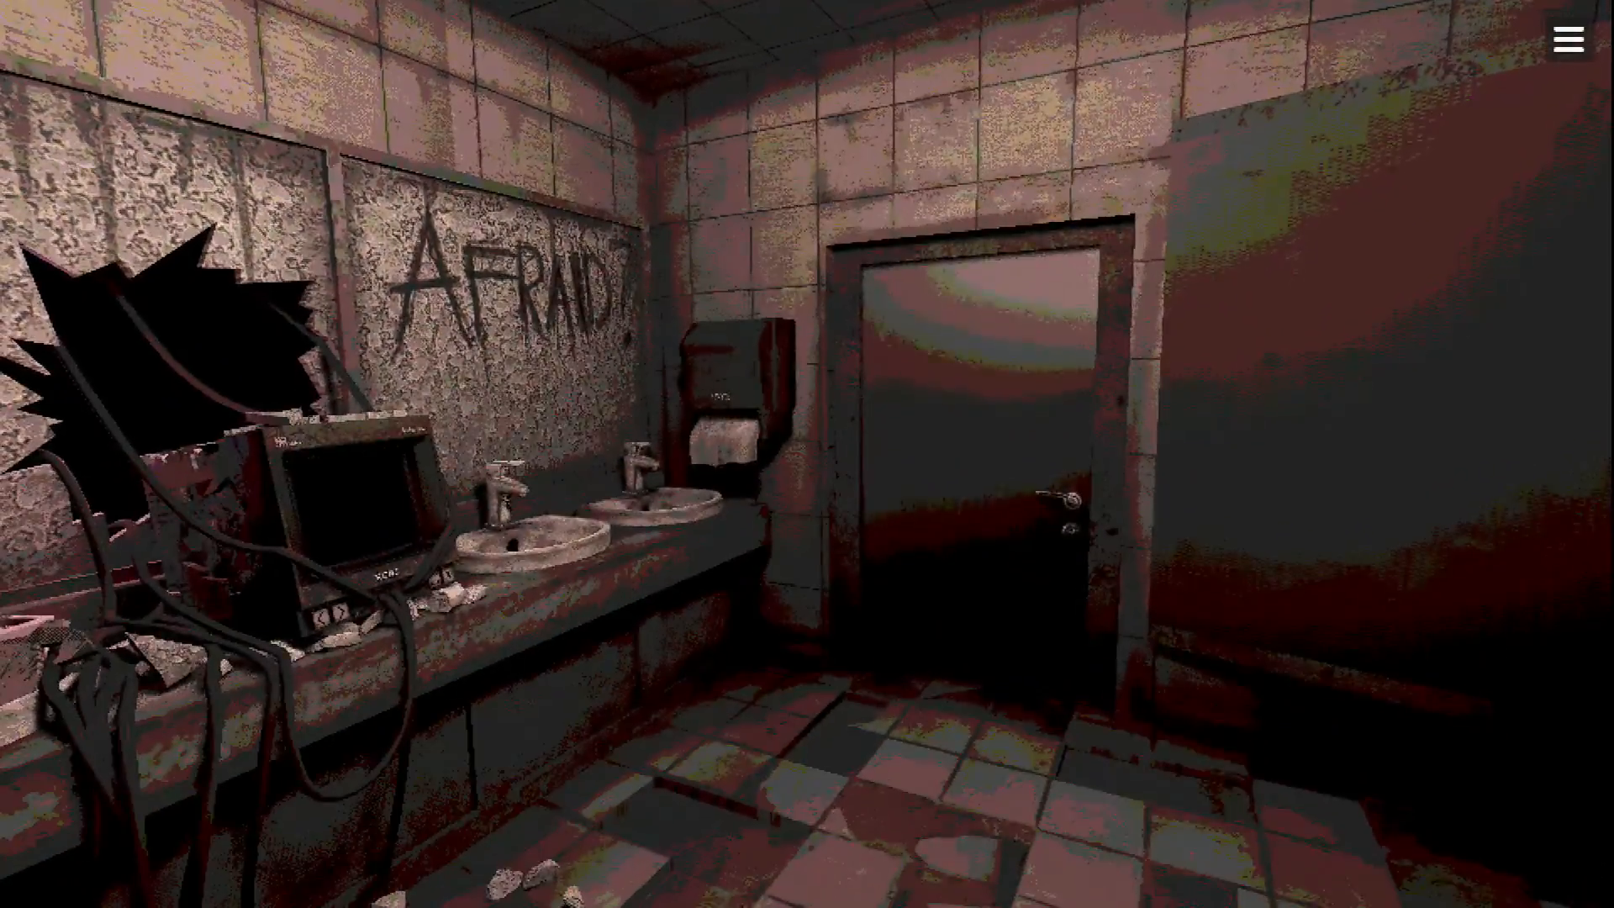
pyautogui.press('Escape')
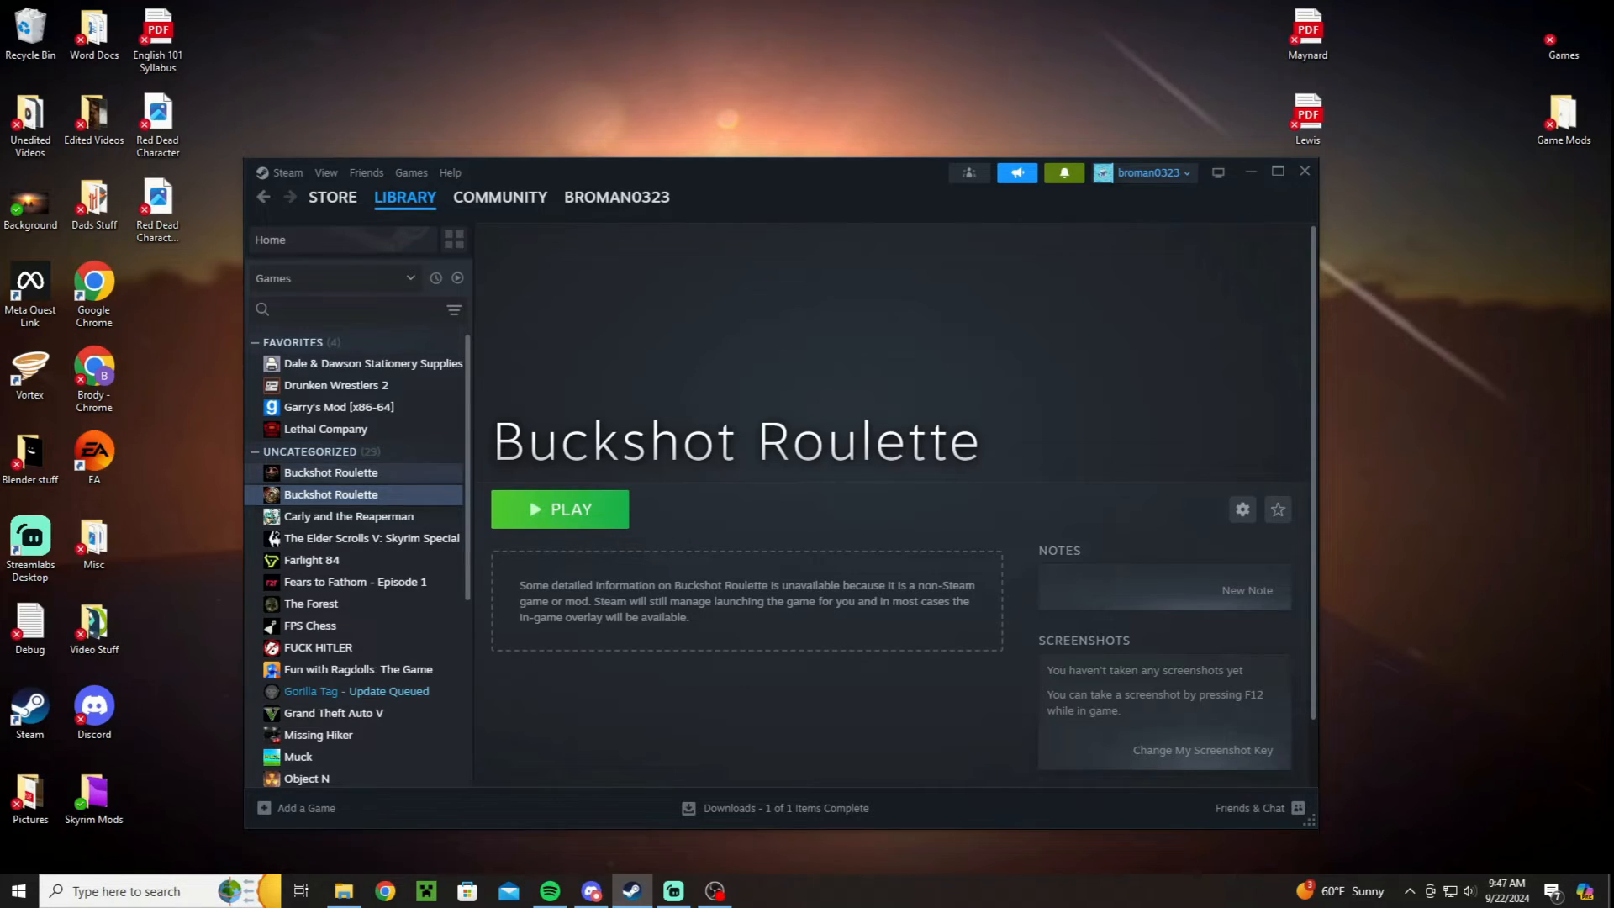
pyautogui.click(331, 472)
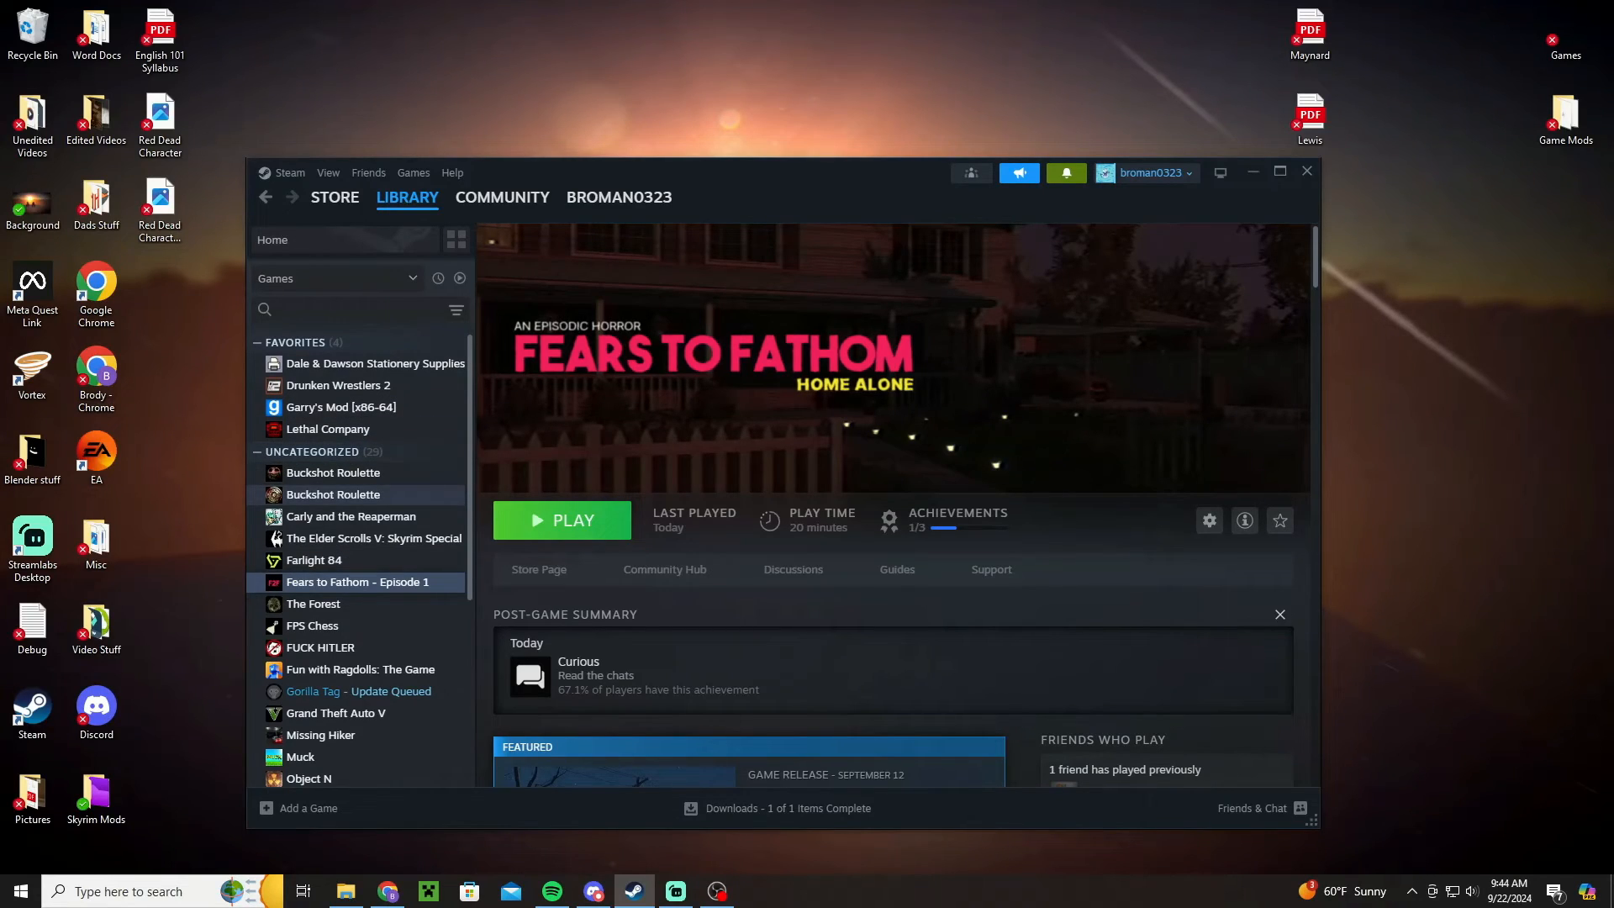
pyautogui.click(334, 494)
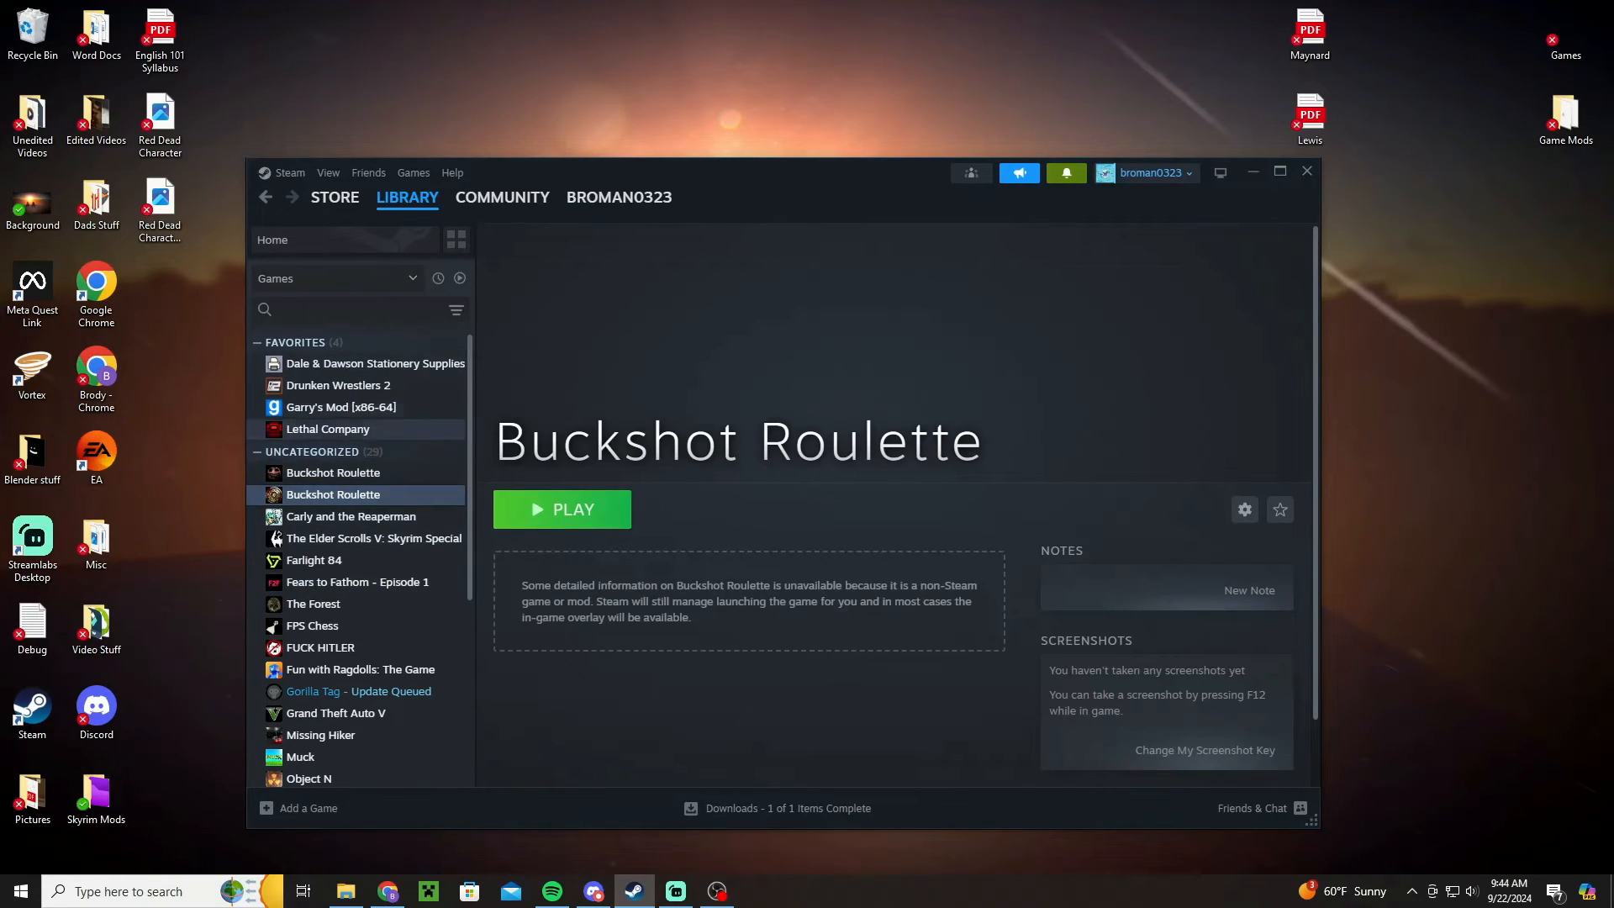
pyautogui.scroll(-3)
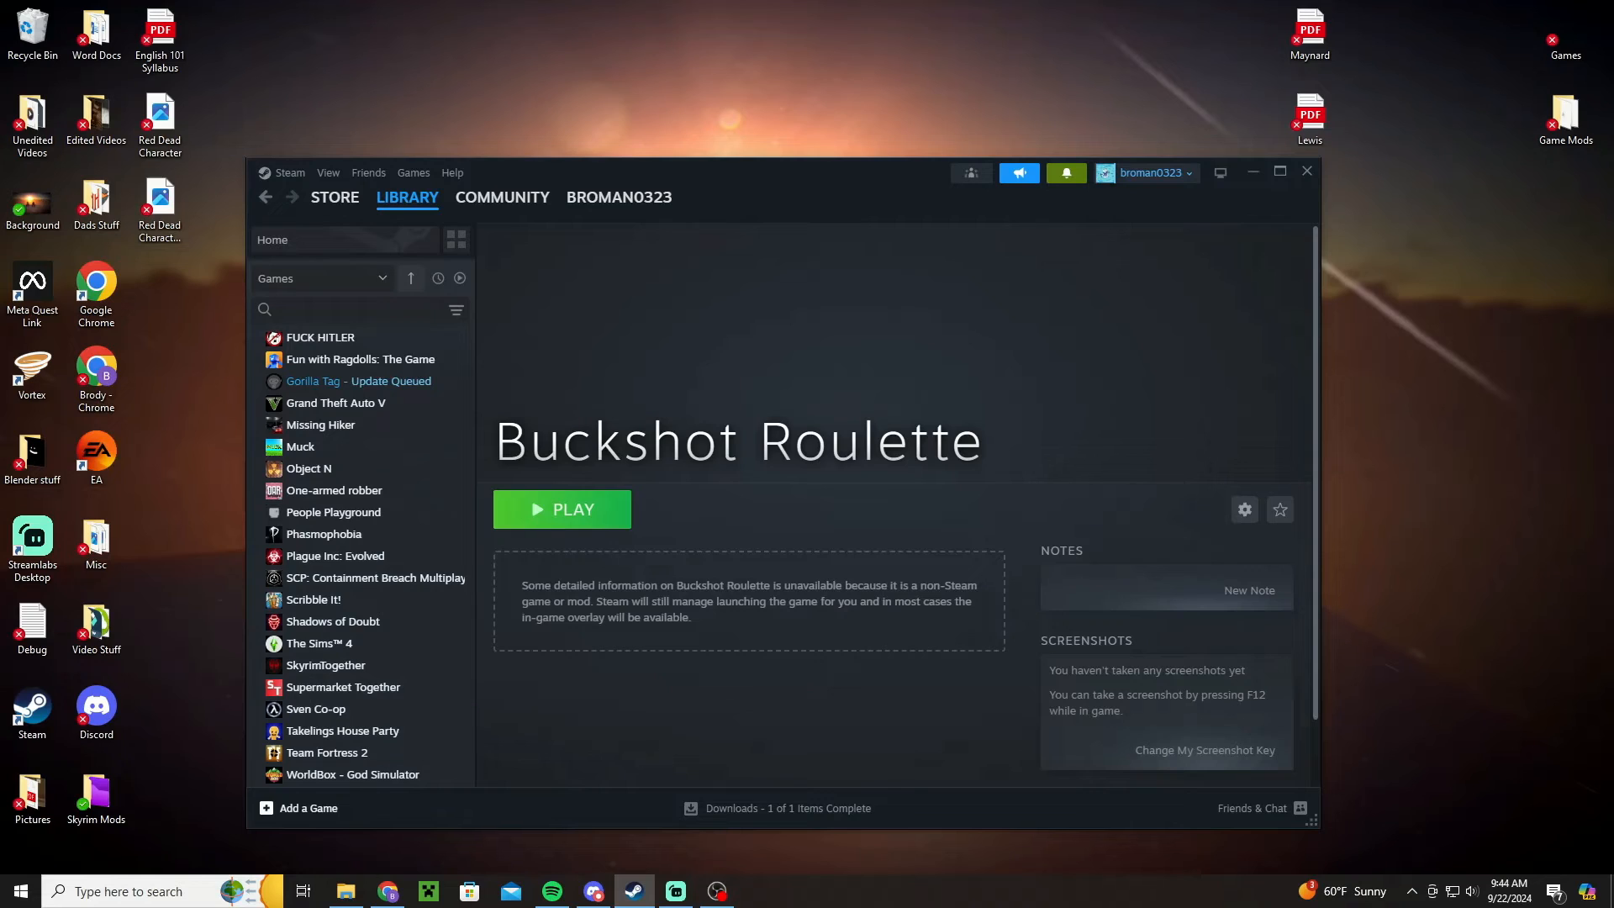
# Browse to Documents\Buckshot Roulette as a non-Steam game, then open the official game page.
pyautogui.click(307, 808)
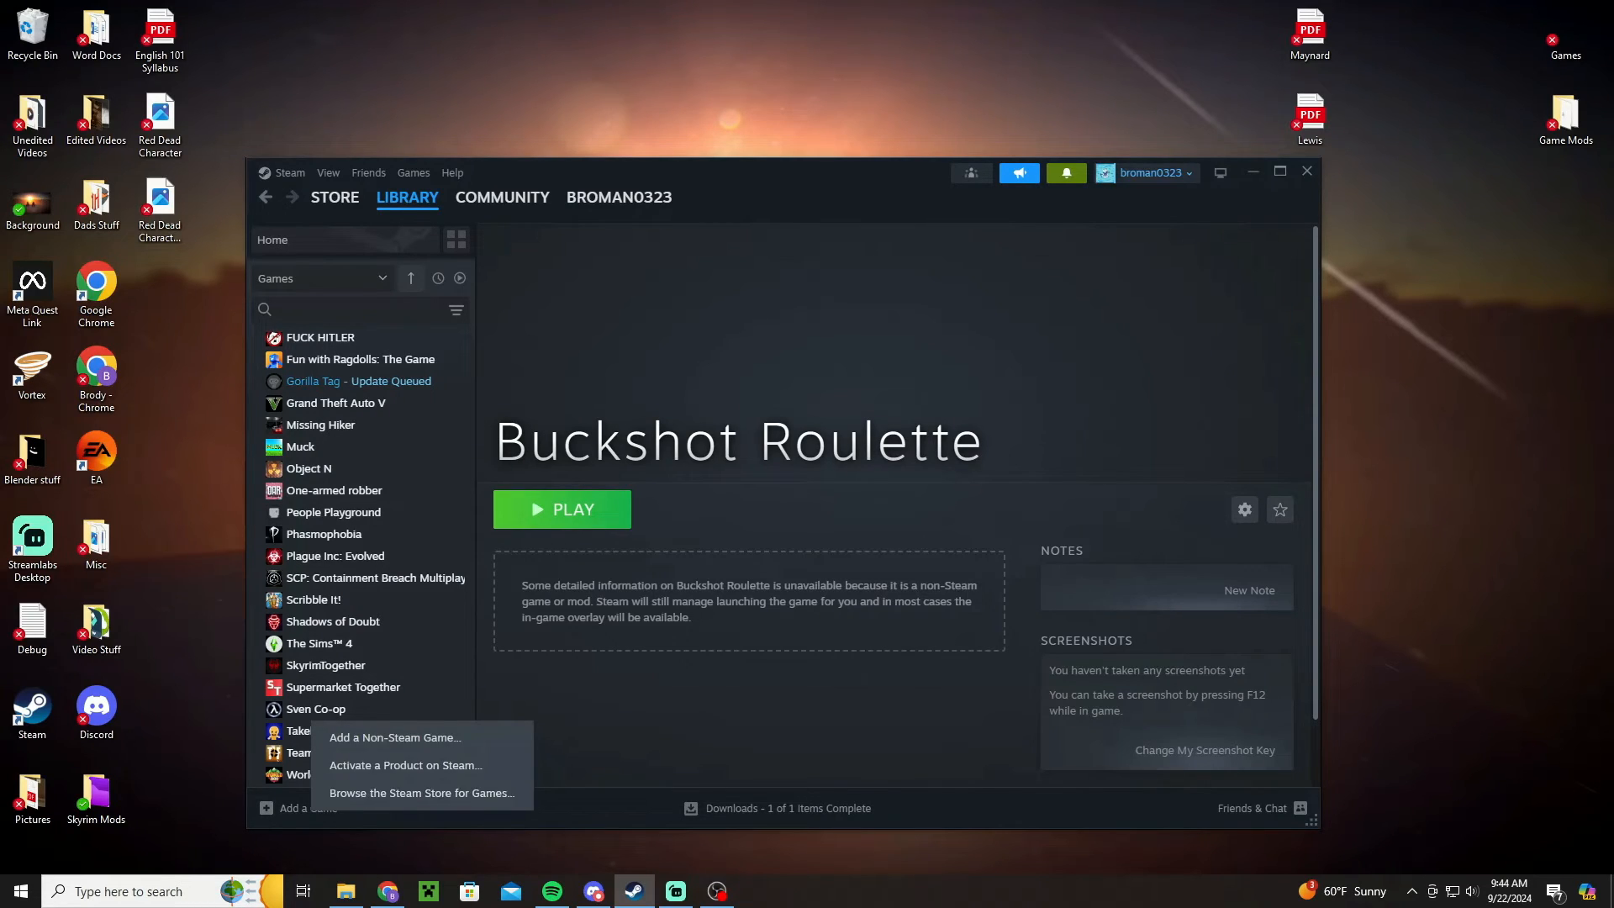
pyautogui.click(394, 737)
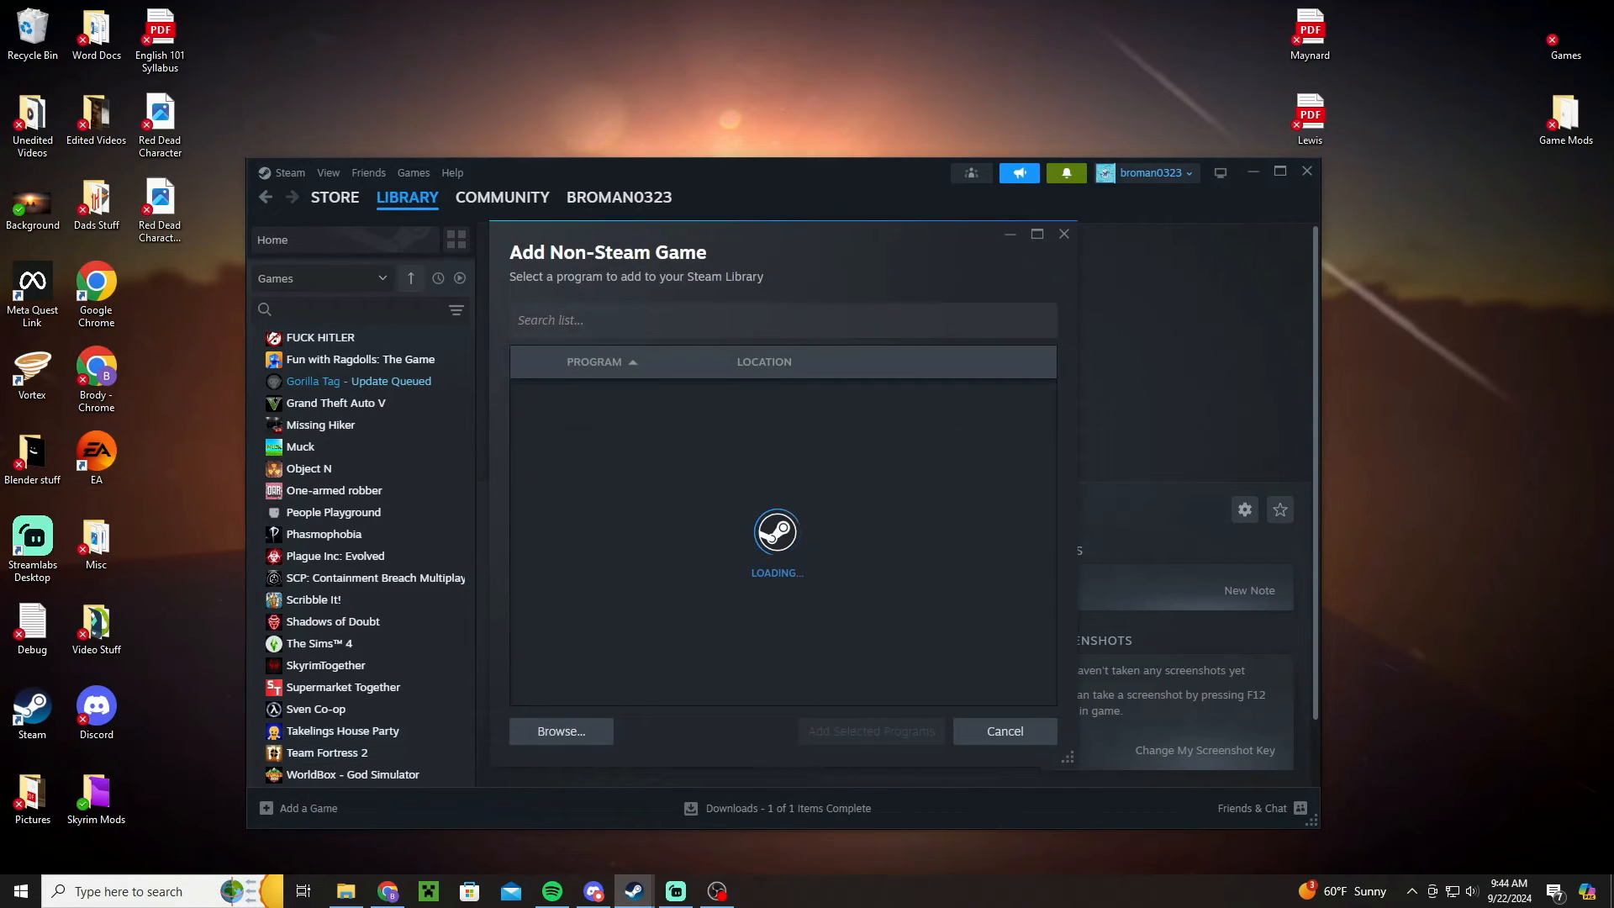
pyautogui.click(560, 731)
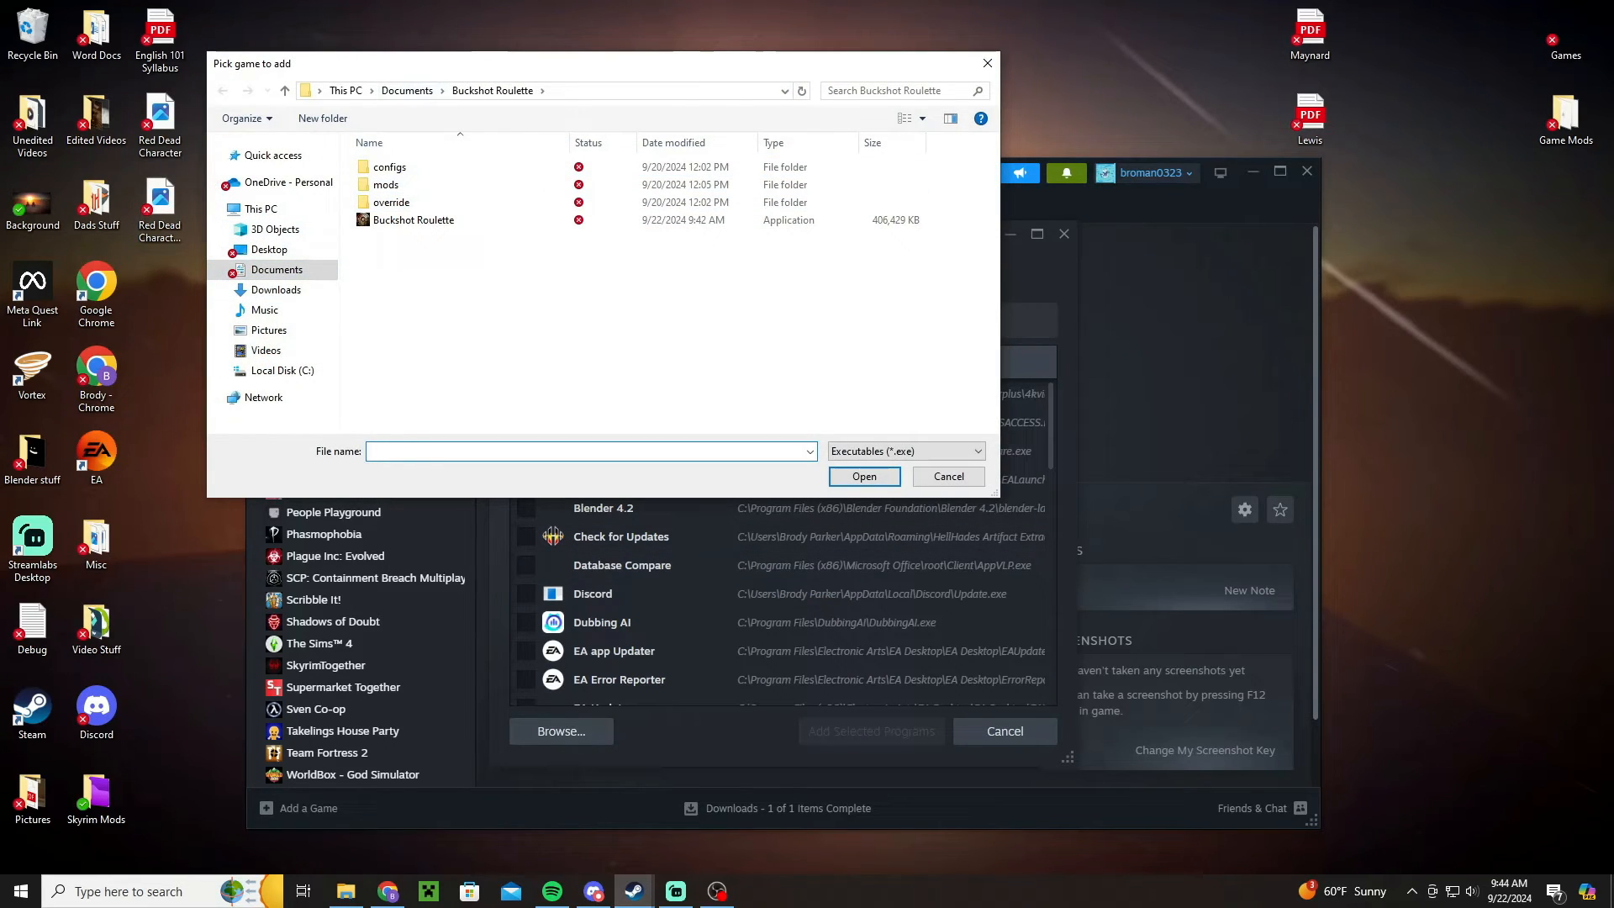
pyautogui.click(407, 91)
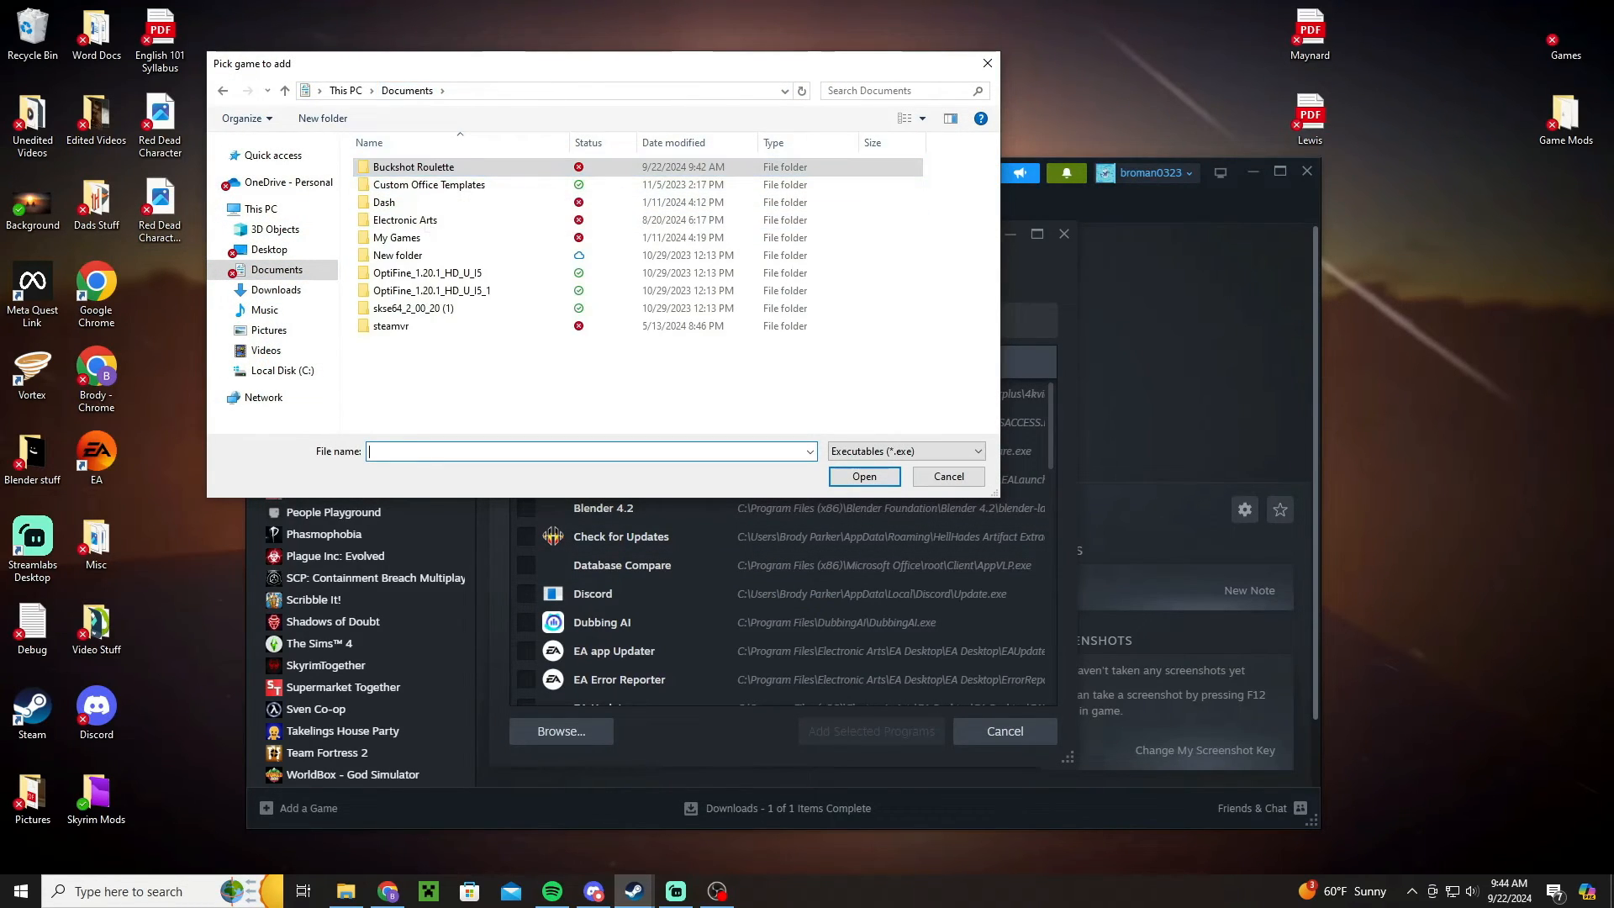
pyautogui.doubleClick(412, 166)
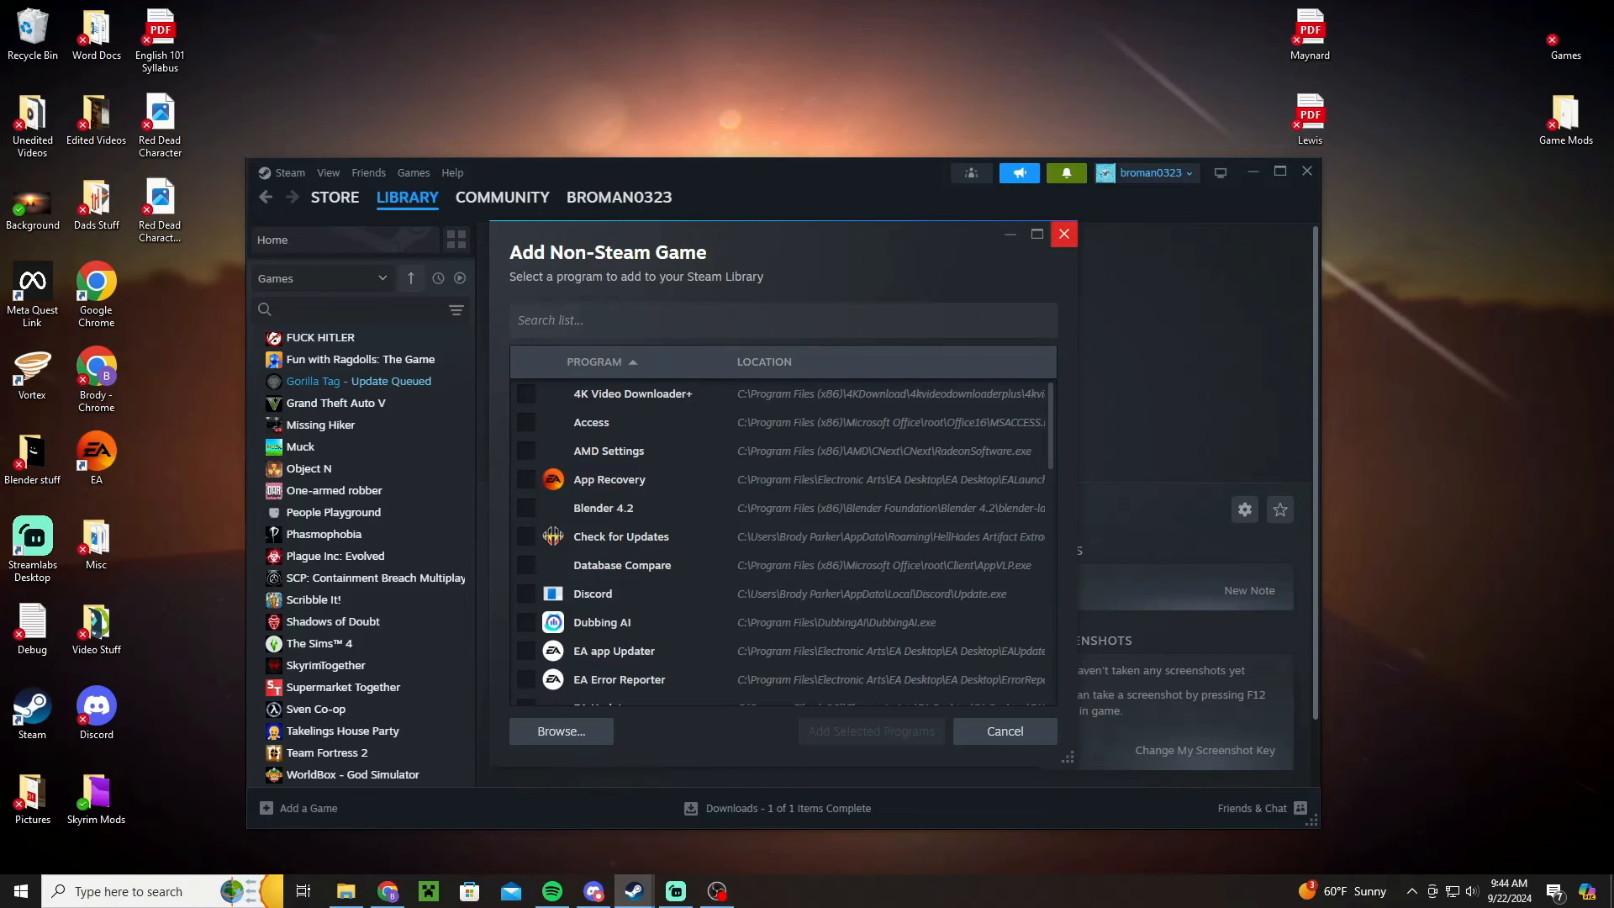
pyautogui.click(1003, 731)
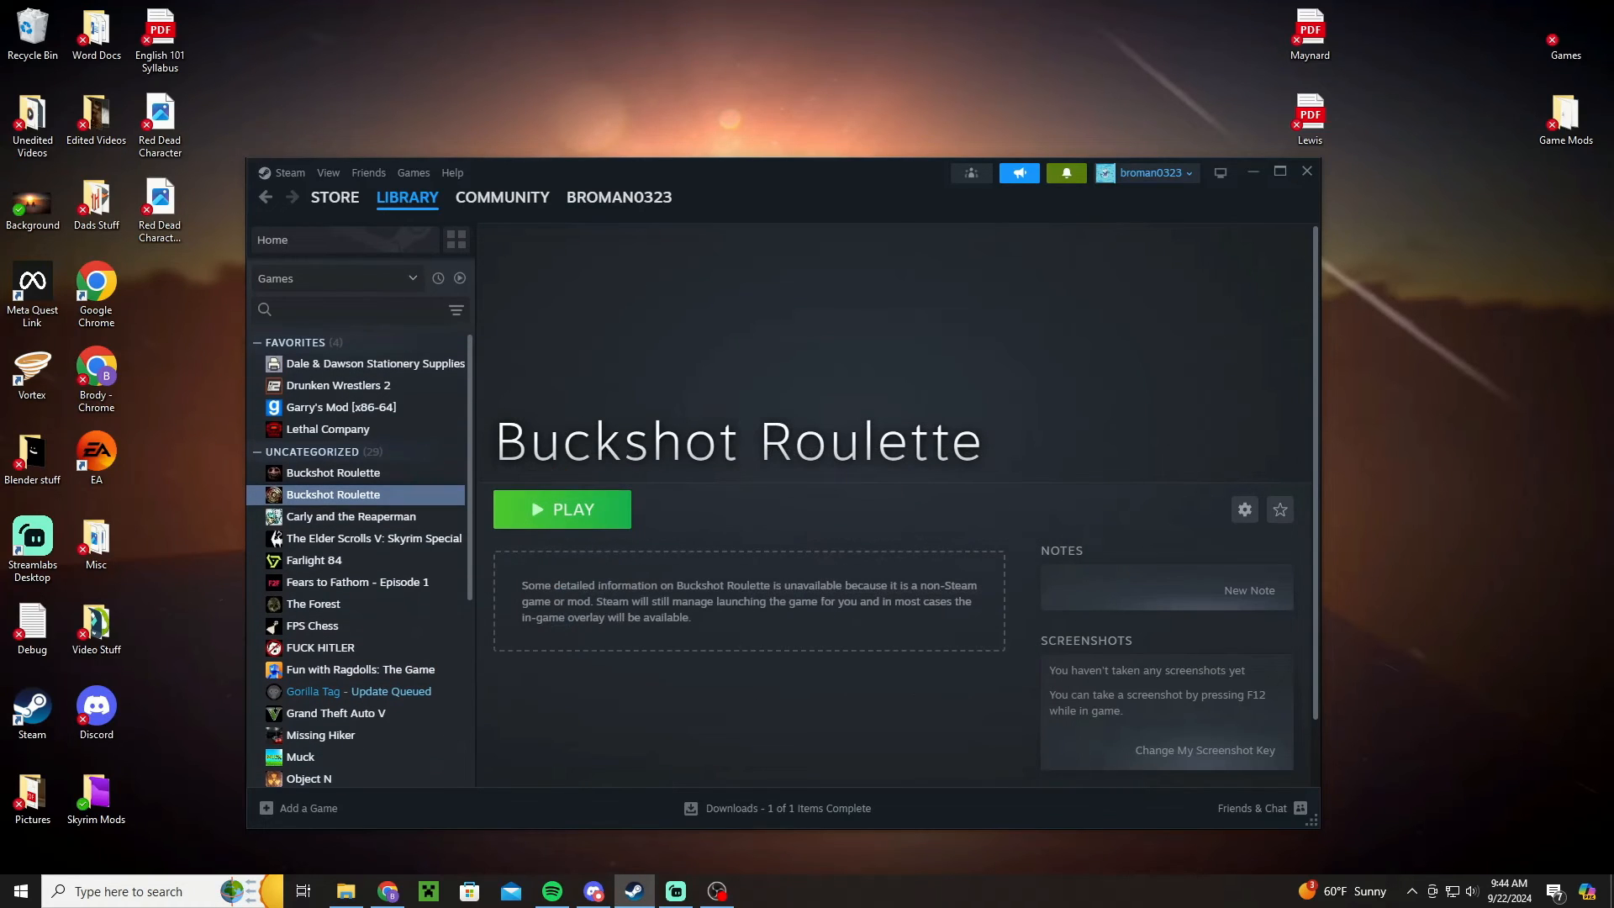
pyautogui.click(332, 472)
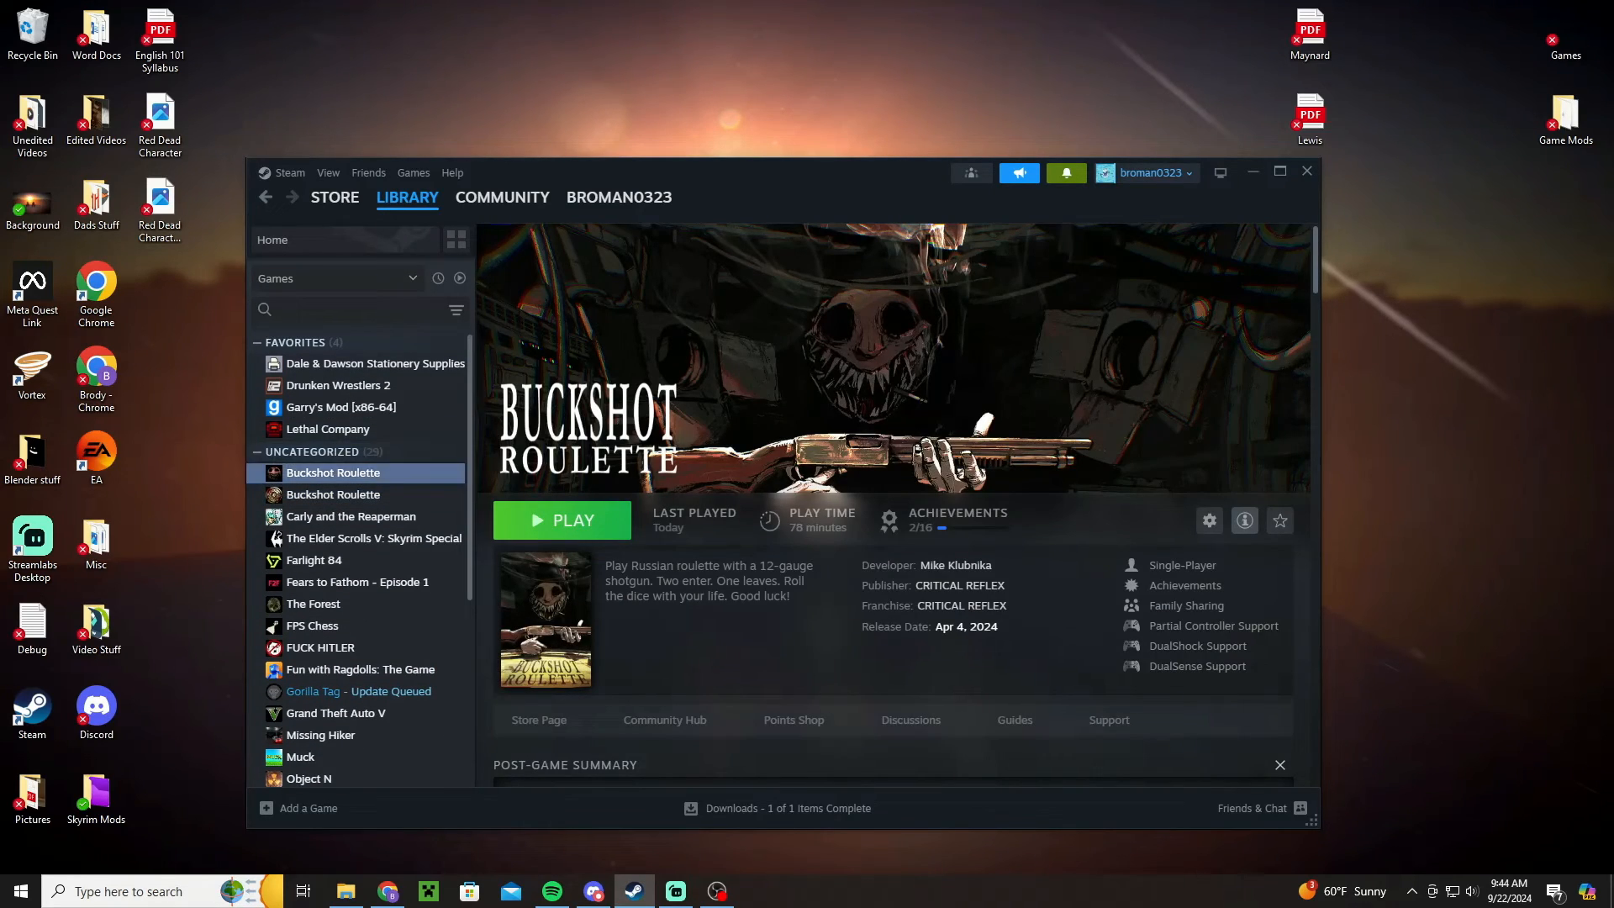